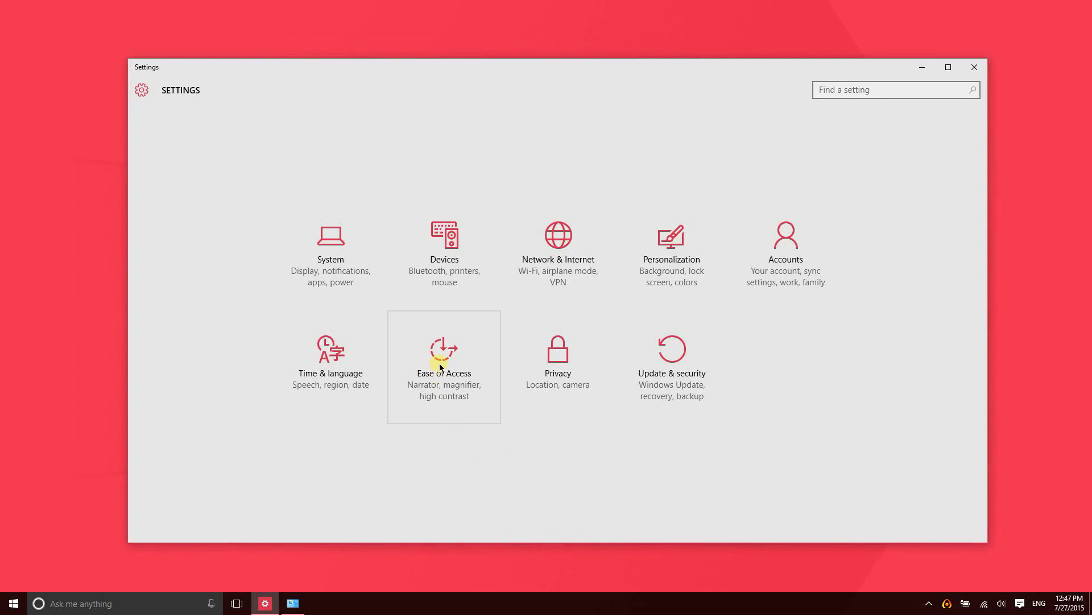
Step: Open Ease of Access from the Settings home, landing on the Narrator page with Narrator off
left_click(444, 355)
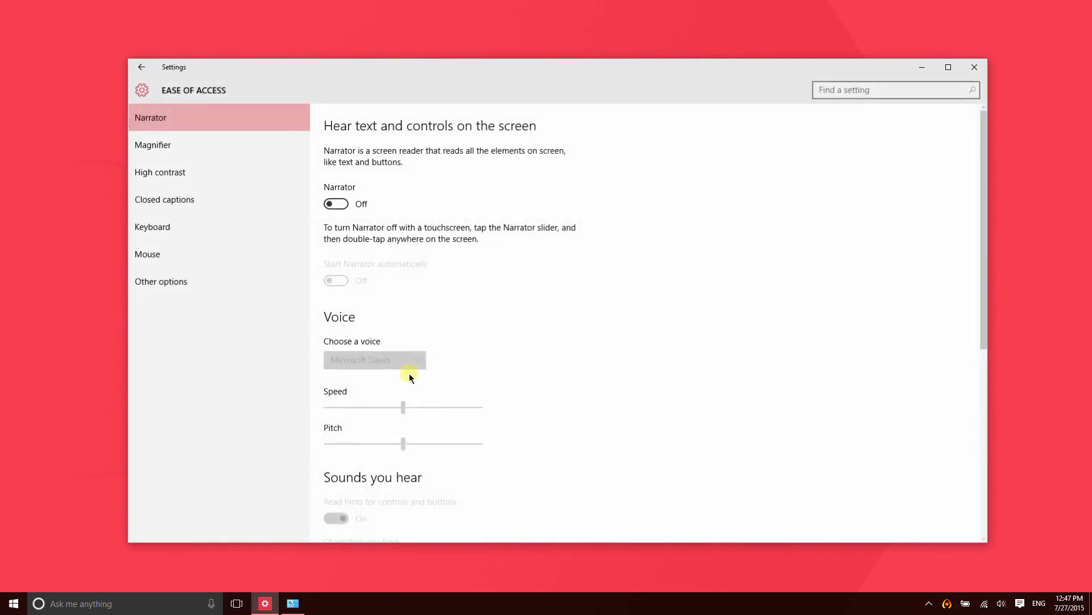
mouse_move(227, 127)
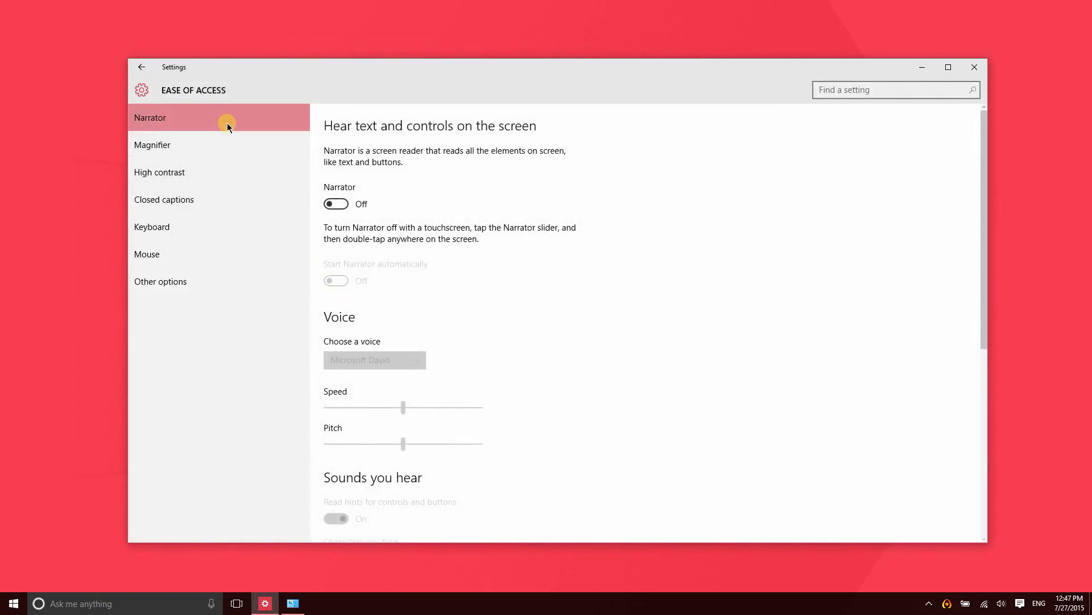
mouse_move(372, 159)
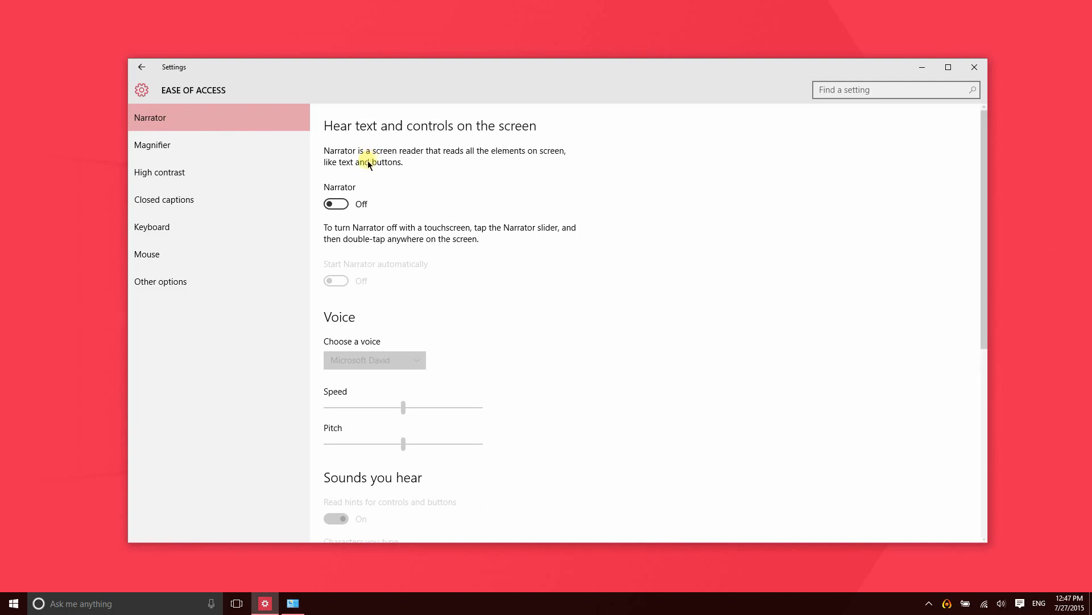
mouse_move(369, 161)
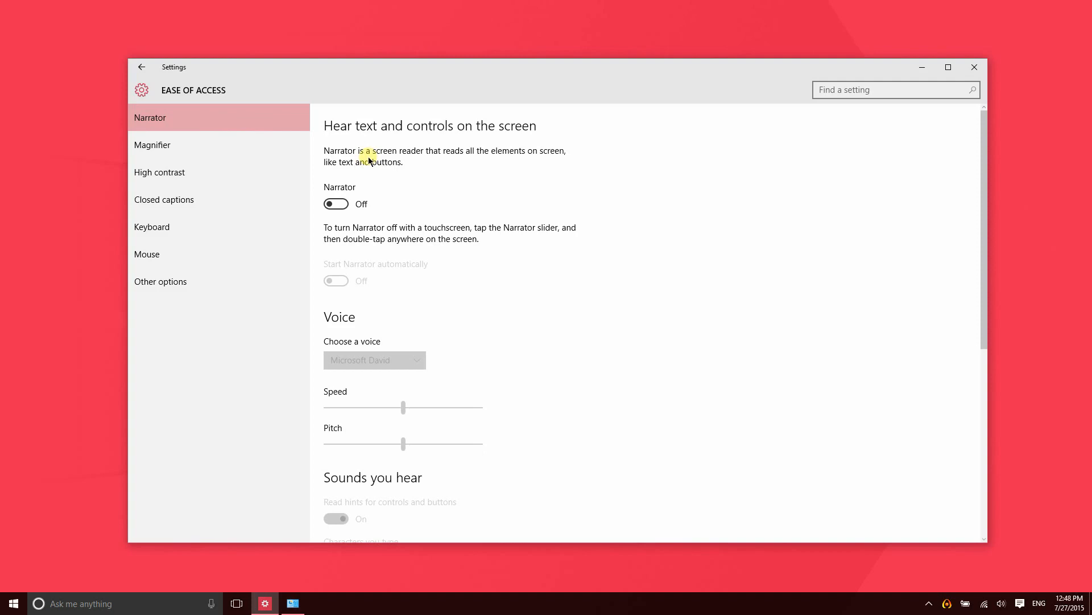
mouse_move(384, 174)
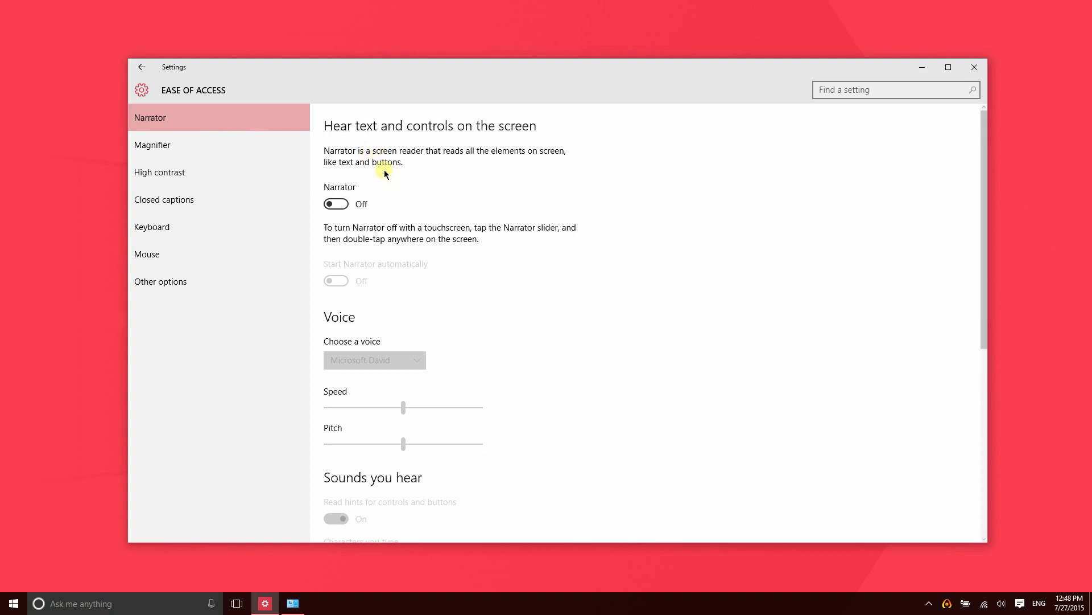
mouse_move(372, 176)
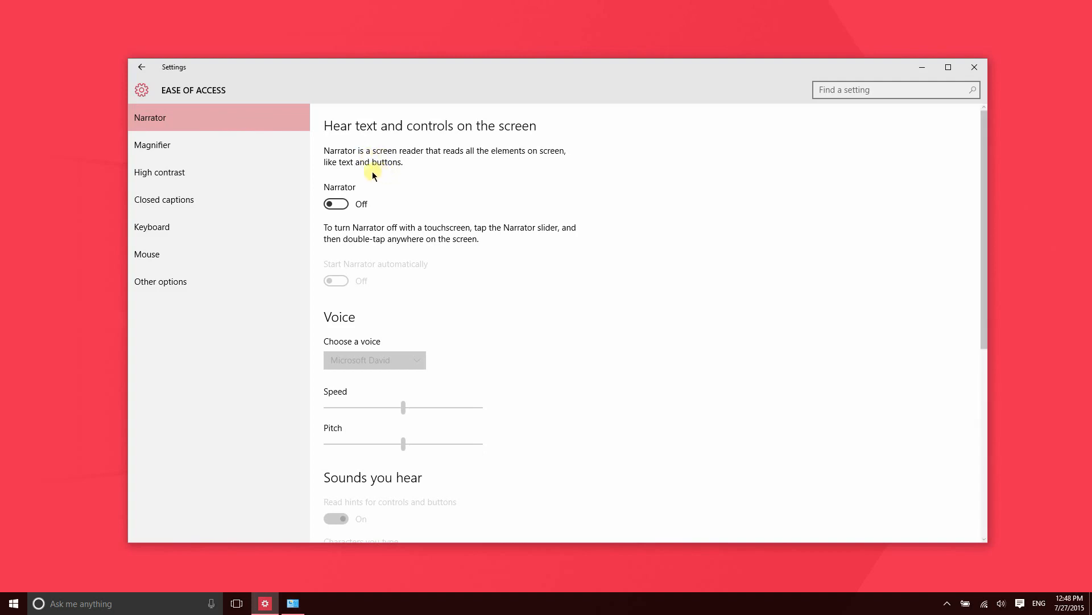
Step: Turn Magnifier on and off, and return magnification to 100%
left_click(153, 144)
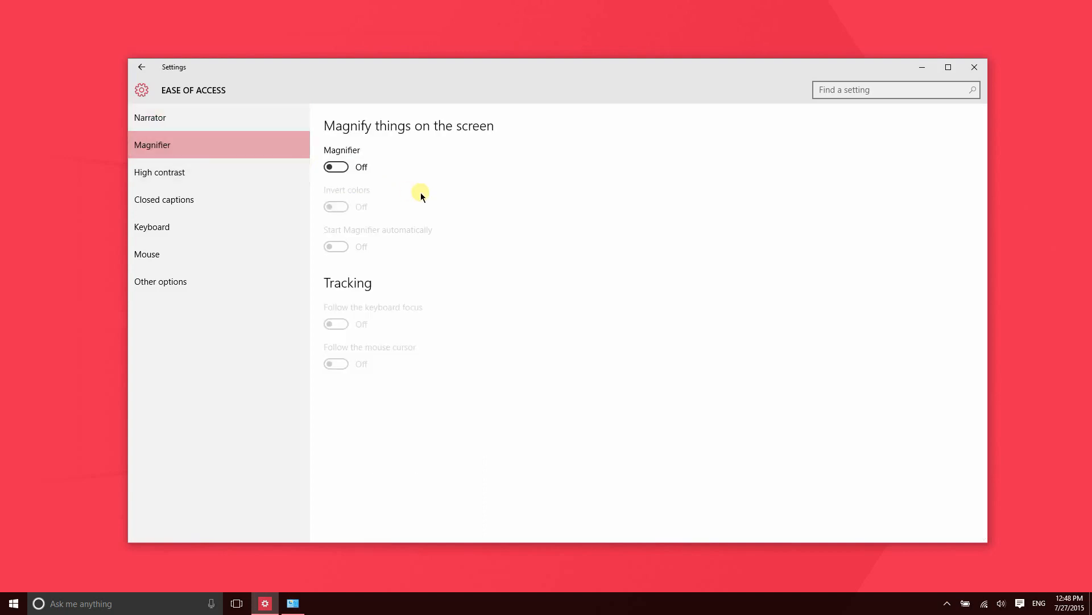
left_click(336, 167)
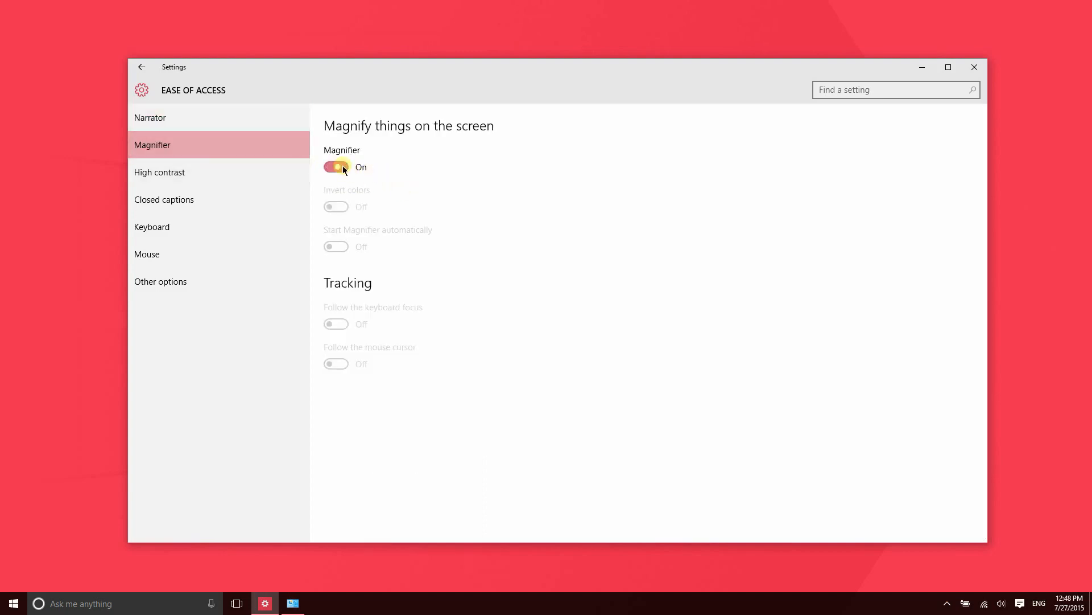
left_click(336, 167)
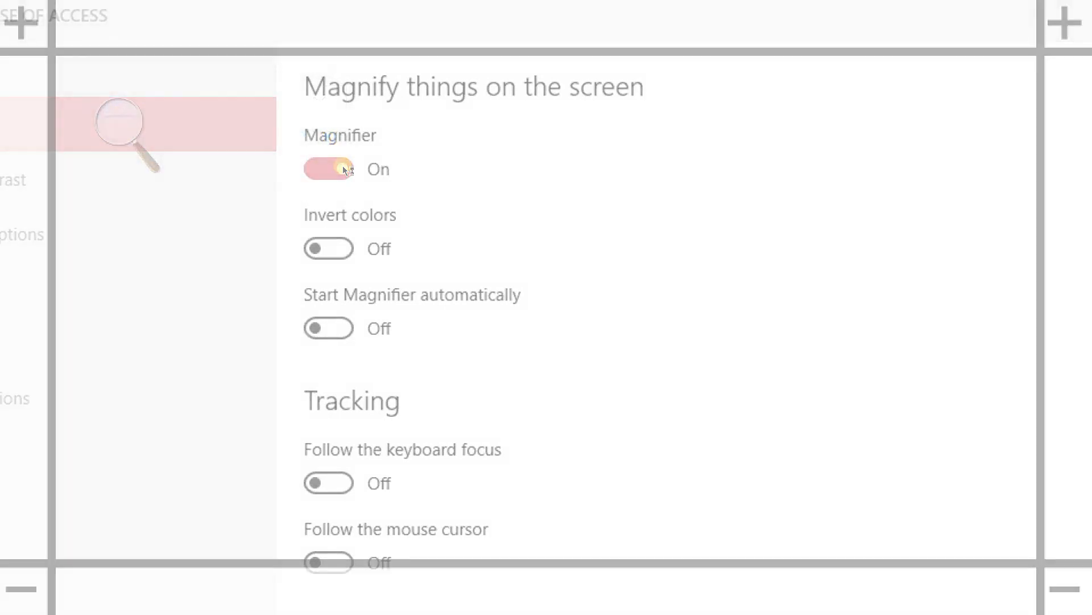
left_click(327, 168)
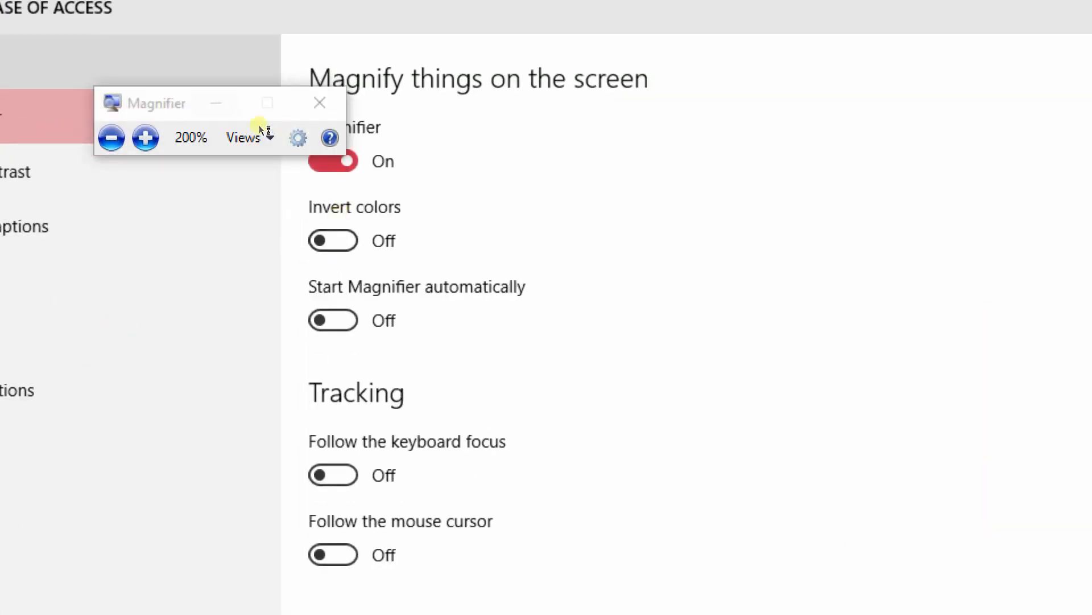
left_click(111, 137)
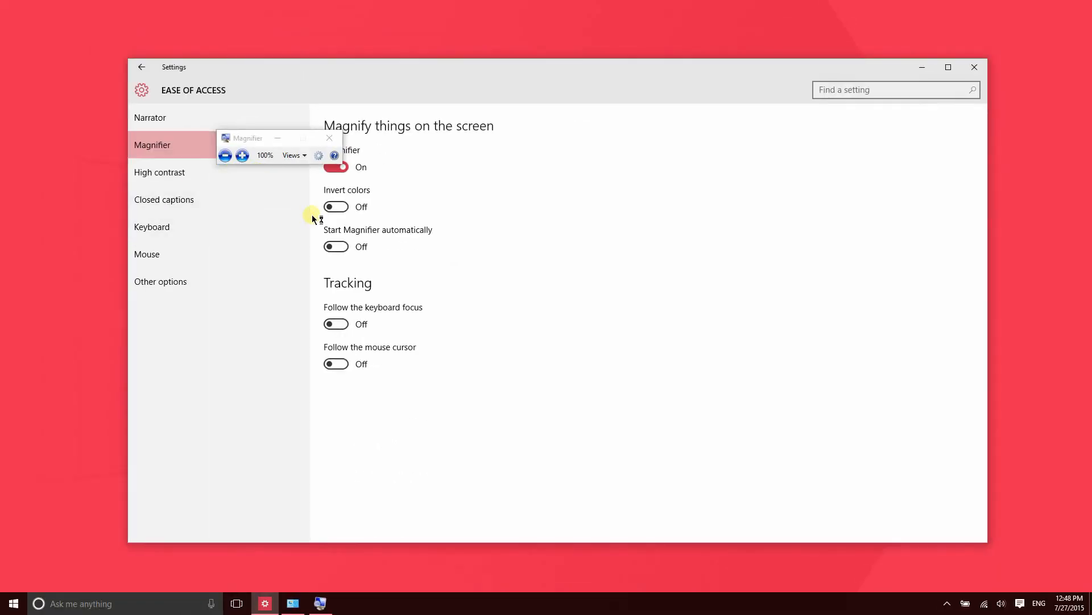
Step: Toggle inverted colours on and off, enable keyboard-focus tracking, then view High contrast
left_click(336, 206)
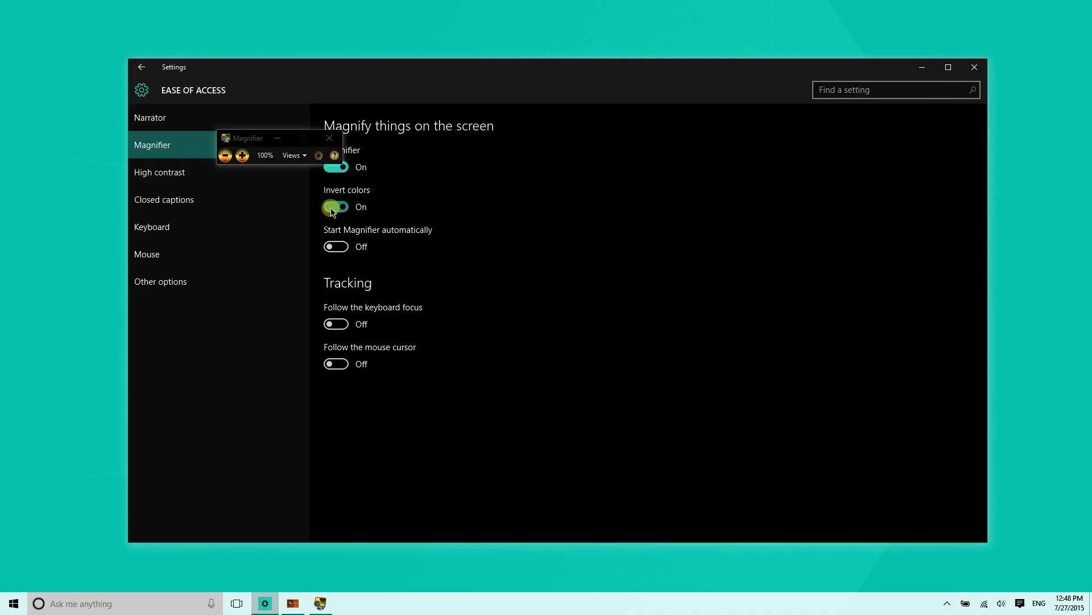
left_click(335, 206)
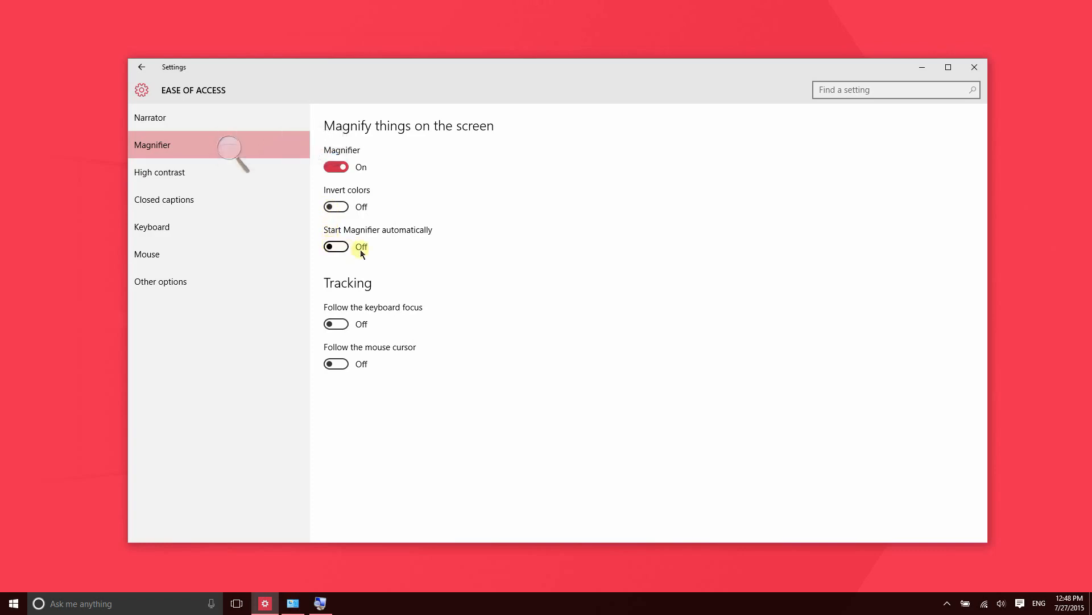
mouse_move(335, 324)
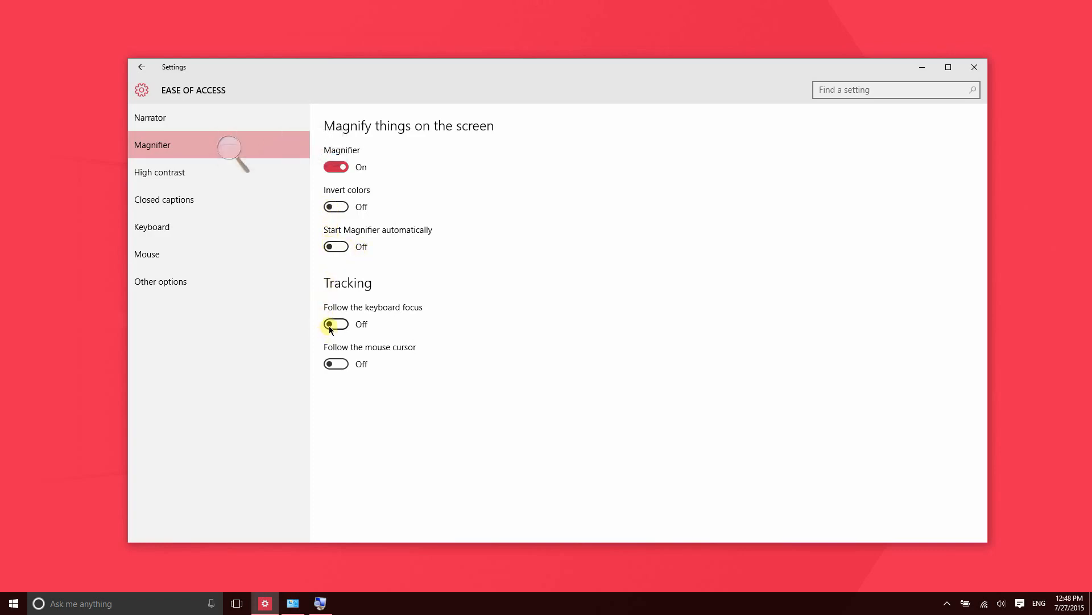
mouse_move(335, 363)
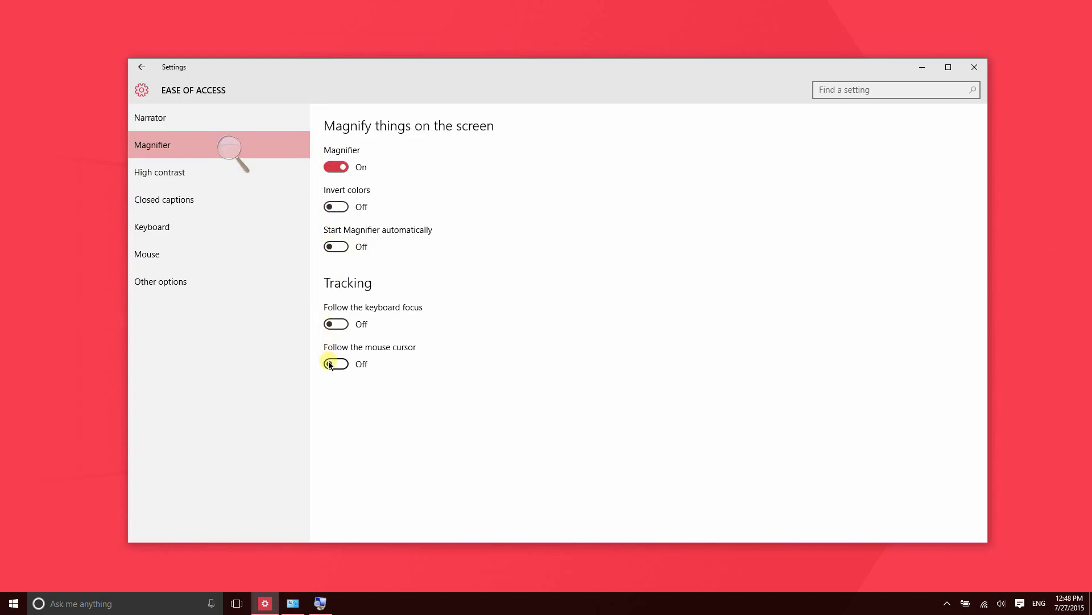
left_click(335, 324)
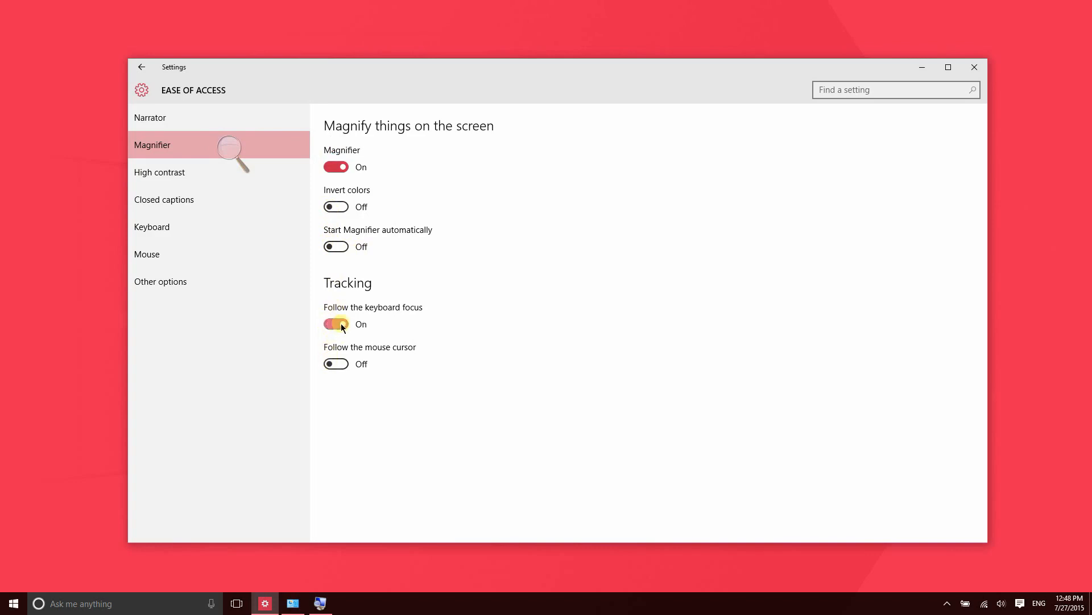
left_click(159, 172)
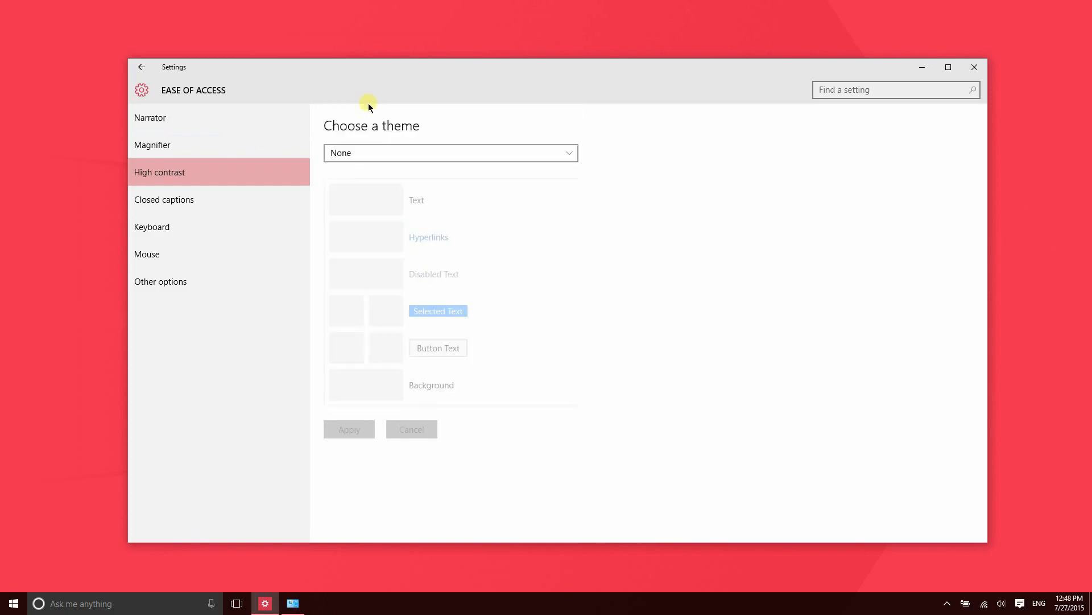
Step: View the Closed captions page and its caption font options, all at Default
left_click(164, 199)
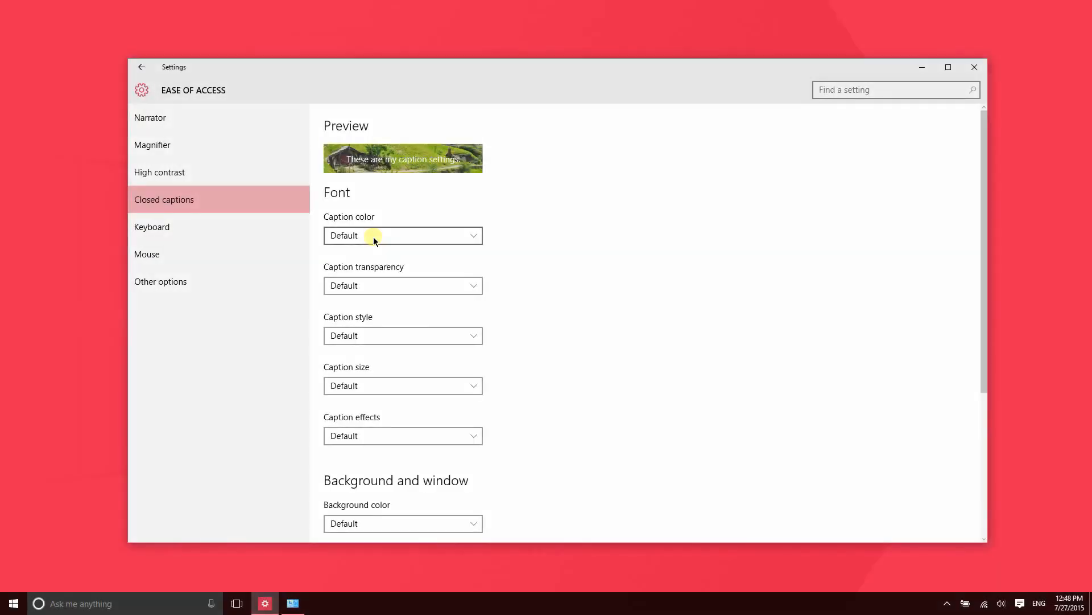
mouse_move(386, 235)
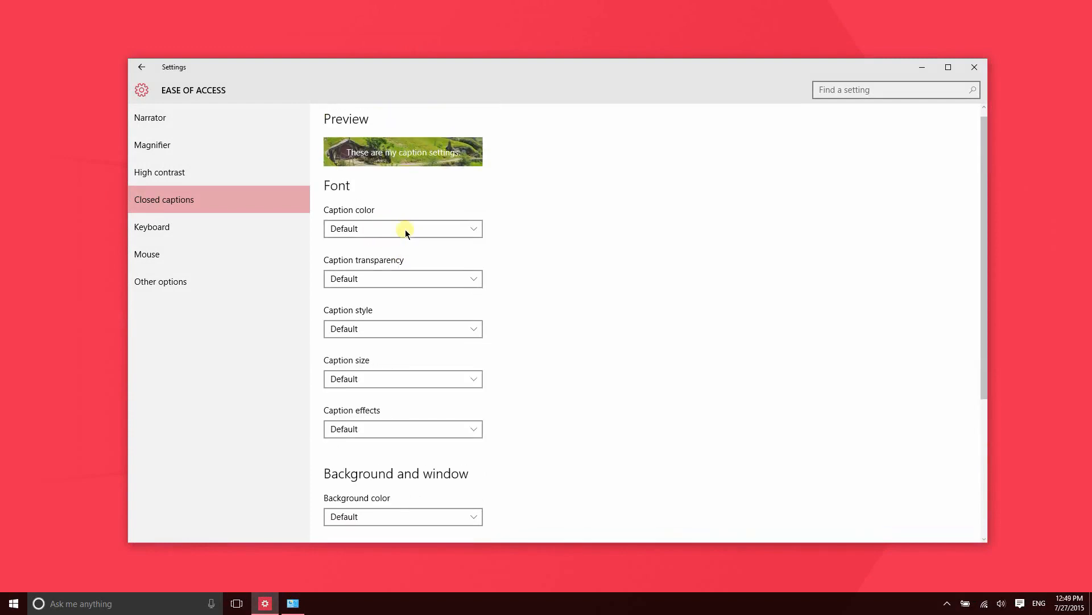
scroll("up", 3)
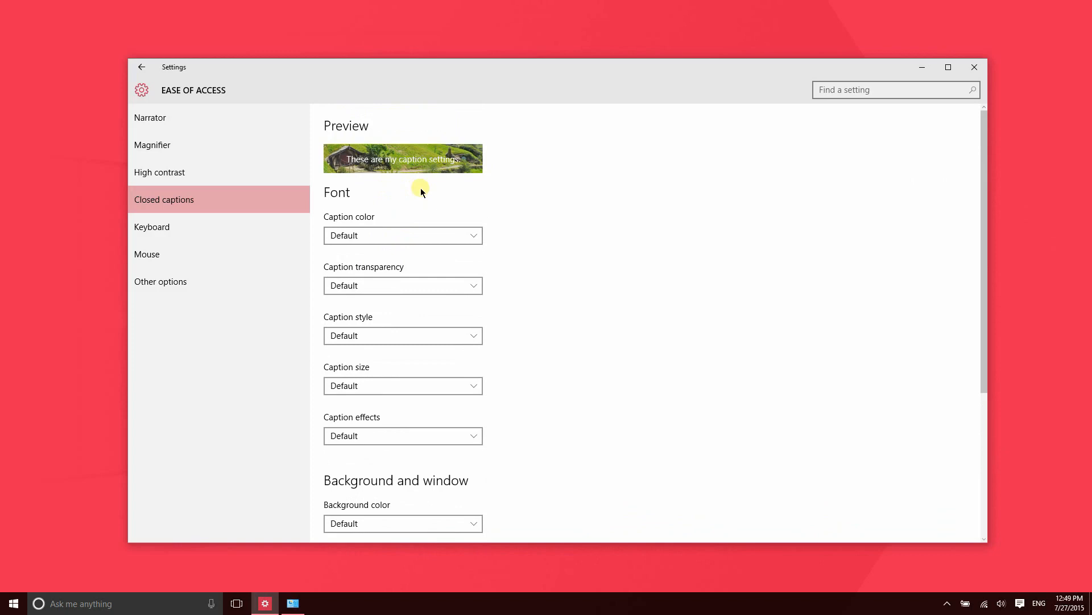
mouse_move(382, 192)
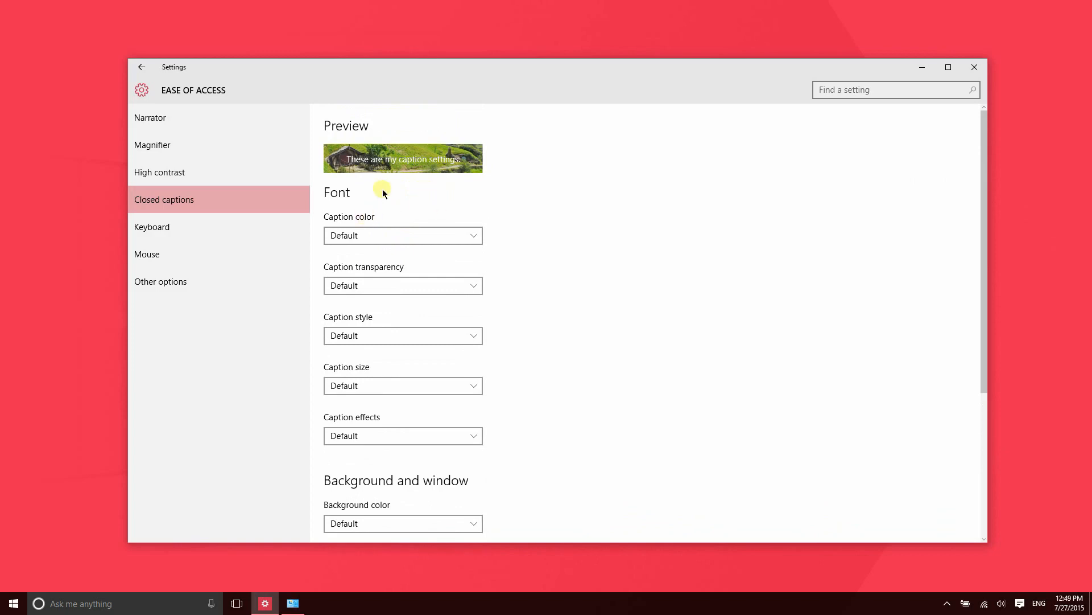
mouse_move(285, 205)
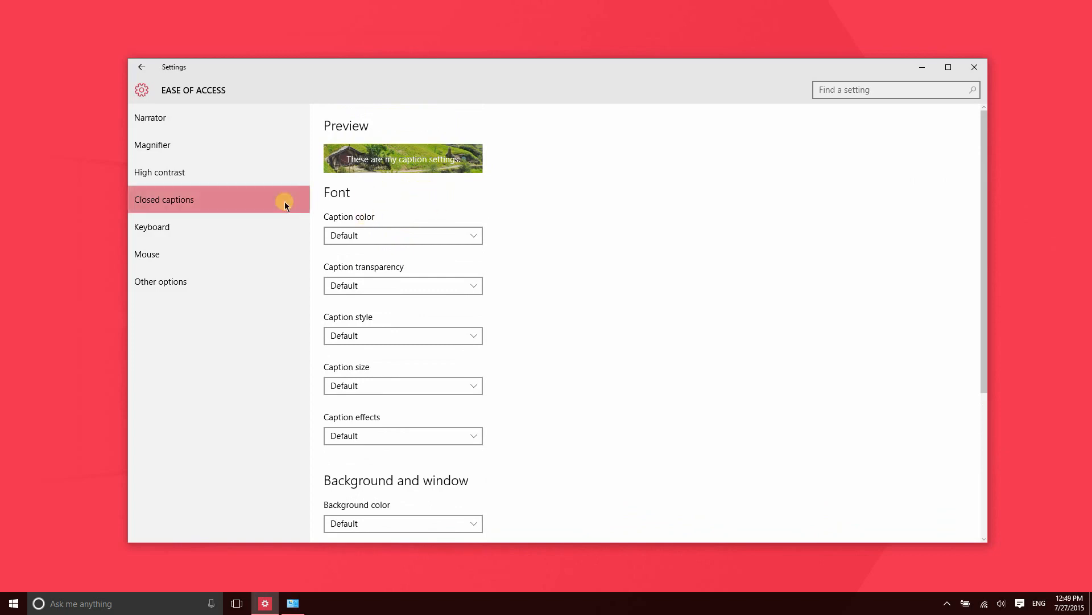
Step: Try the On-Screen Keyboard, switch on Toggle Keys, and move to the Mouse page
left_click(152, 227)
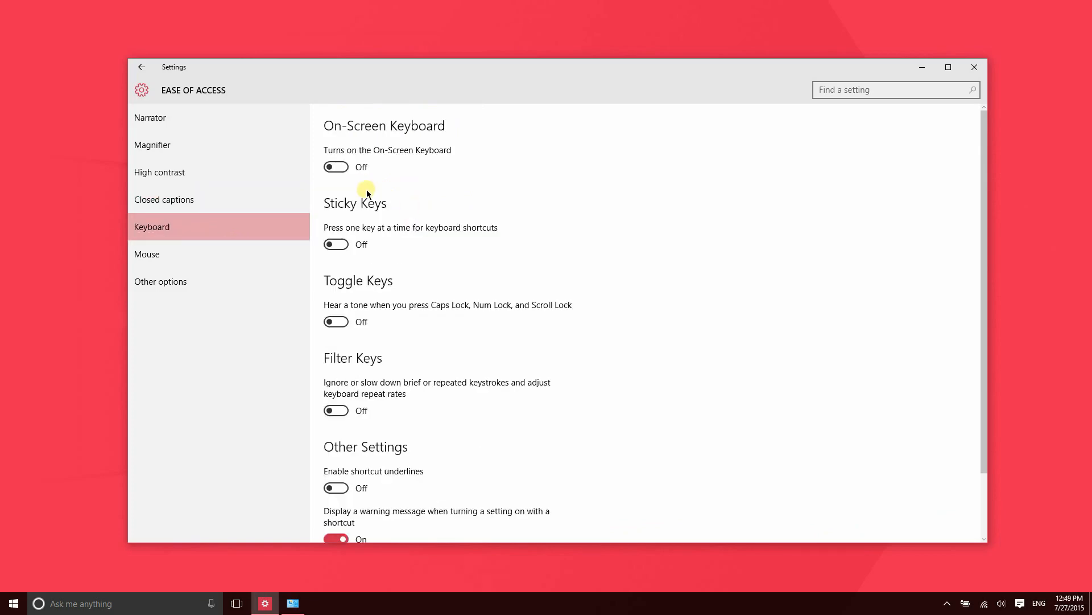
left_click(335, 167)
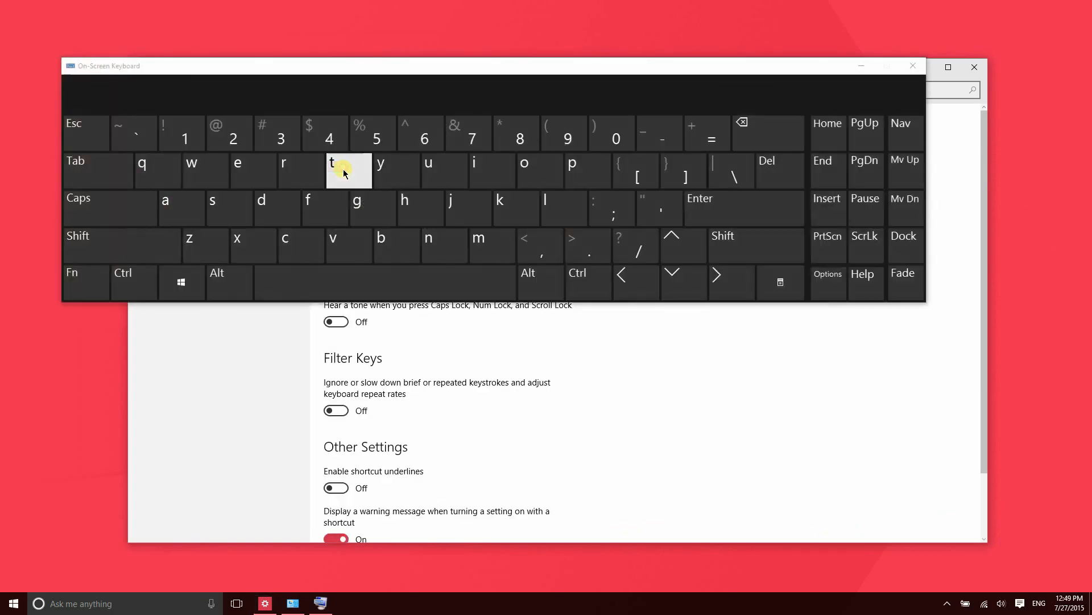
left_click(912, 65)
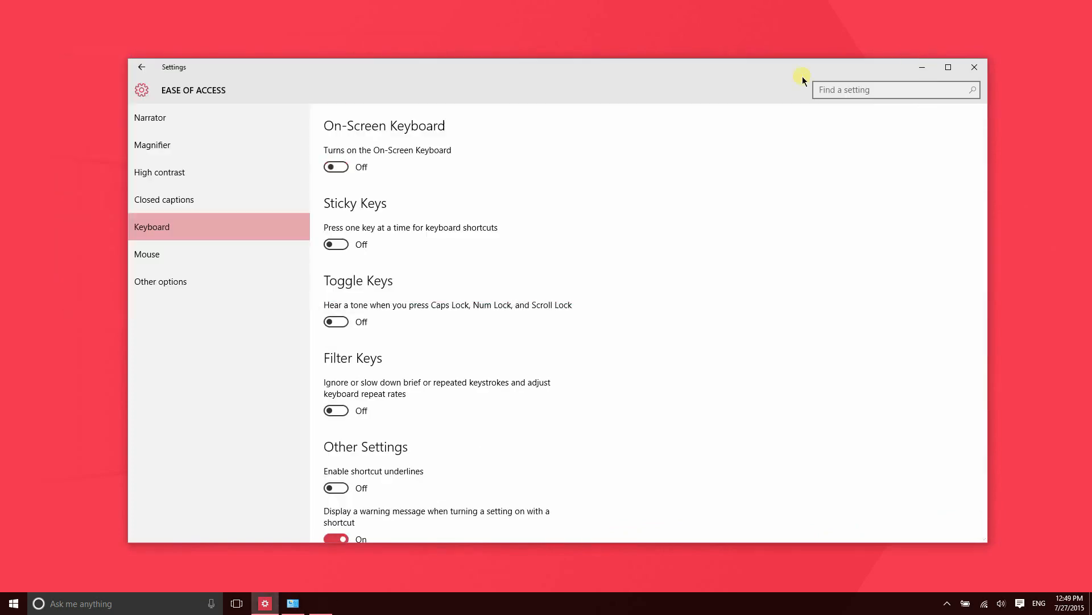
mouse_move(336, 244)
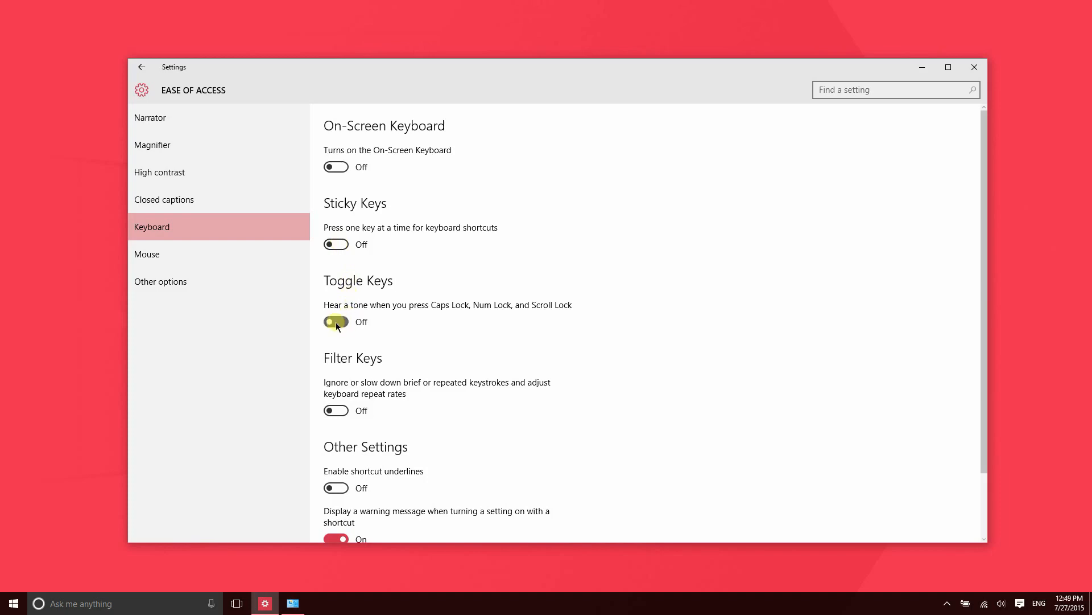
left_click(336, 321)
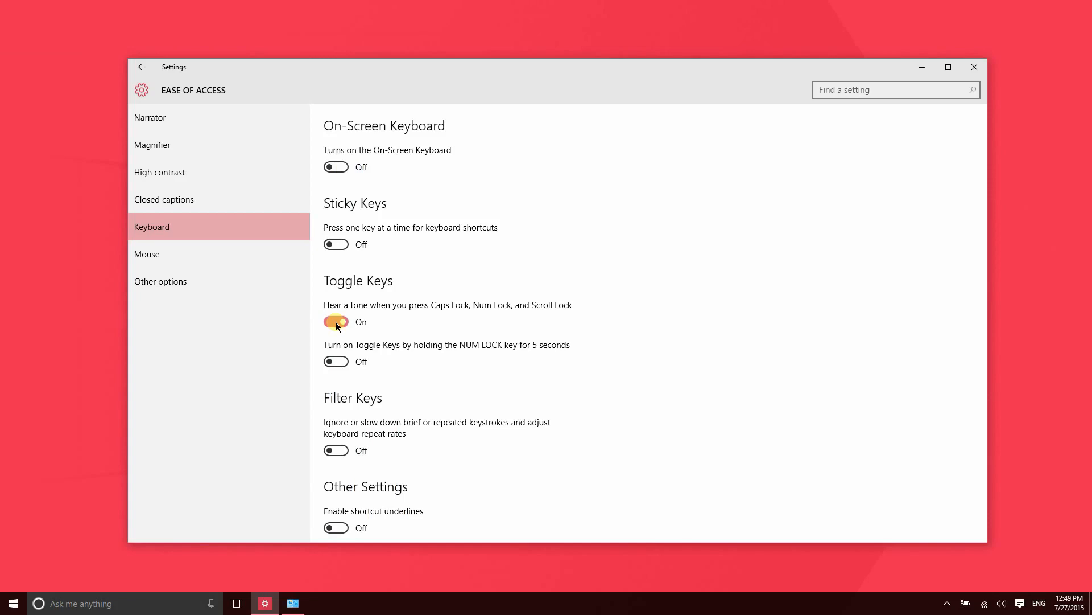
left_click(147, 253)
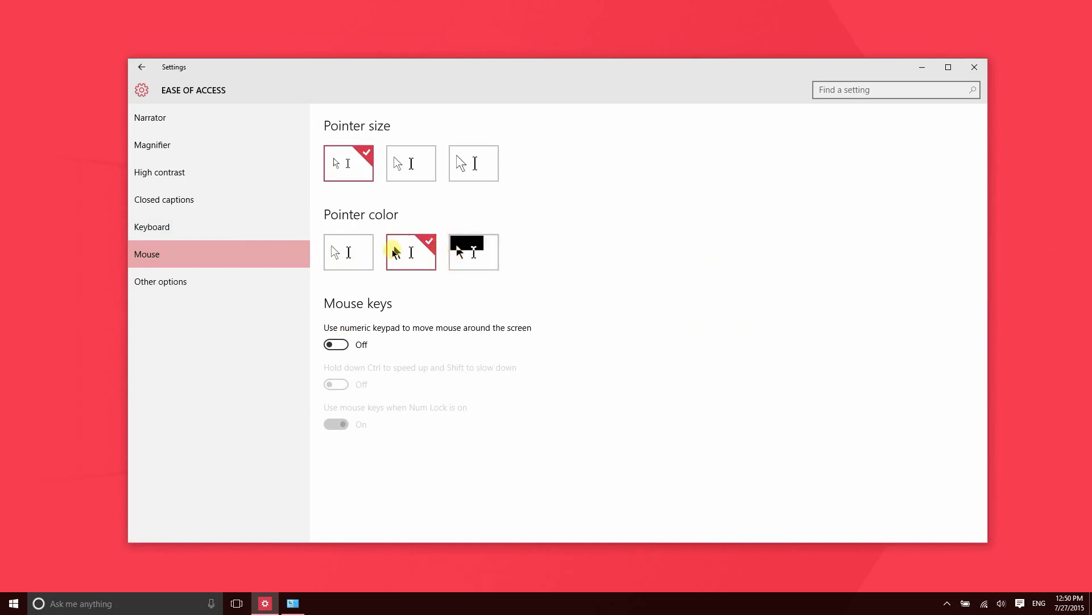
Step: After trying white and inverted, make the pointer medium and black, and enable Mouse keys
left_click(348, 251)
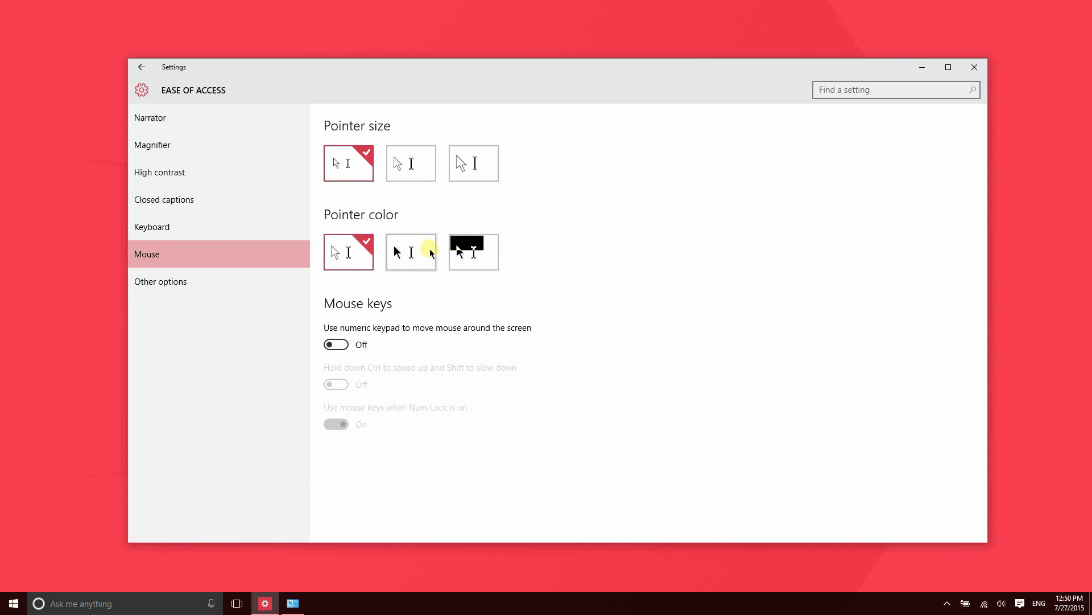
left_click(472, 252)
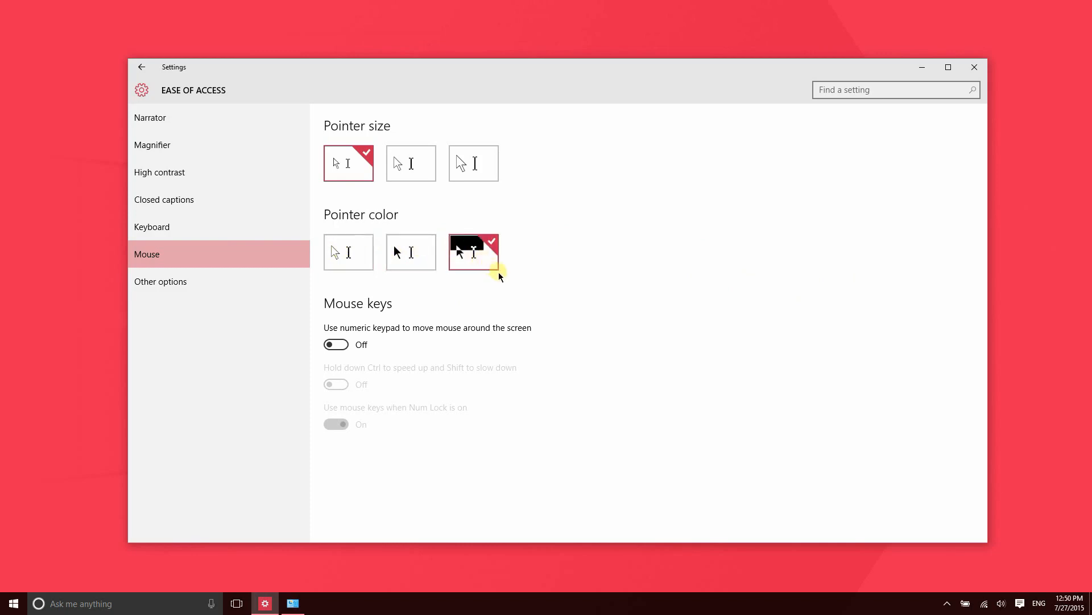
mouse_move(941, 283)
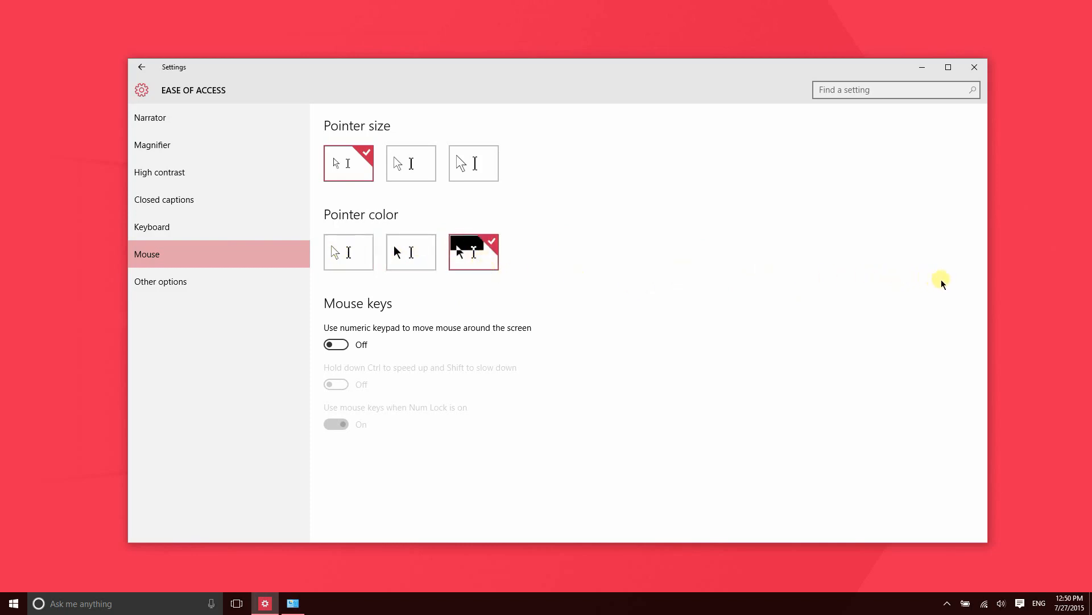
mouse_move(988, 295)
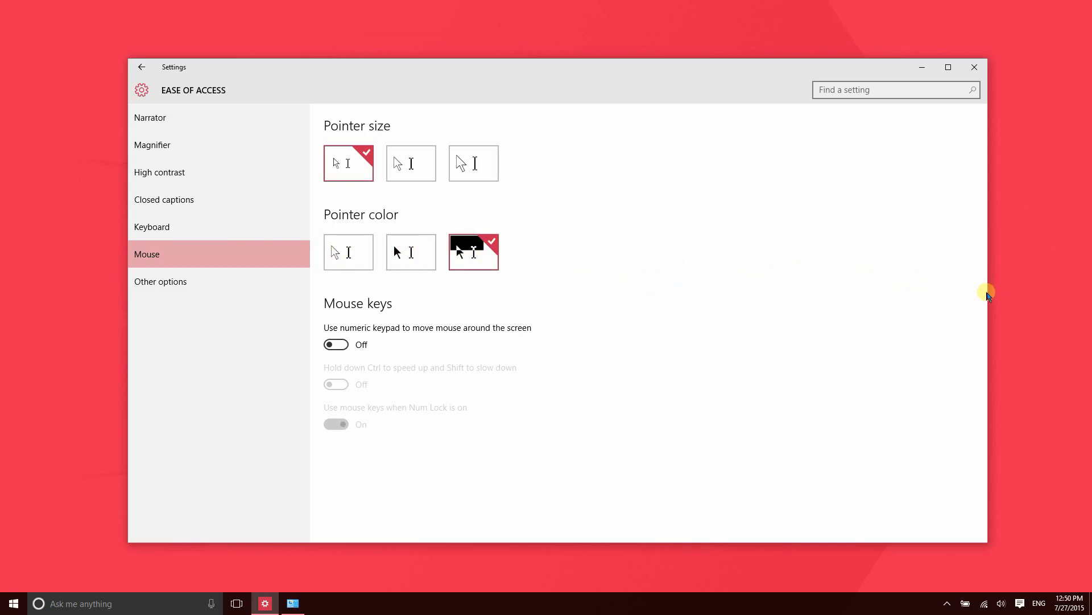
mouse_move(549, 301)
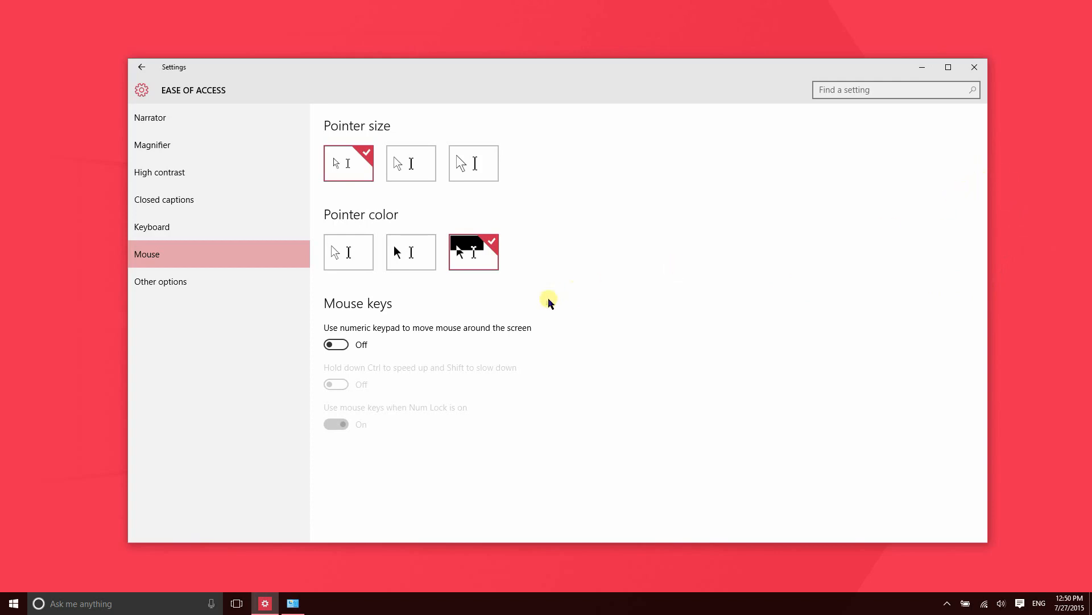
mouse_move(413, 229)
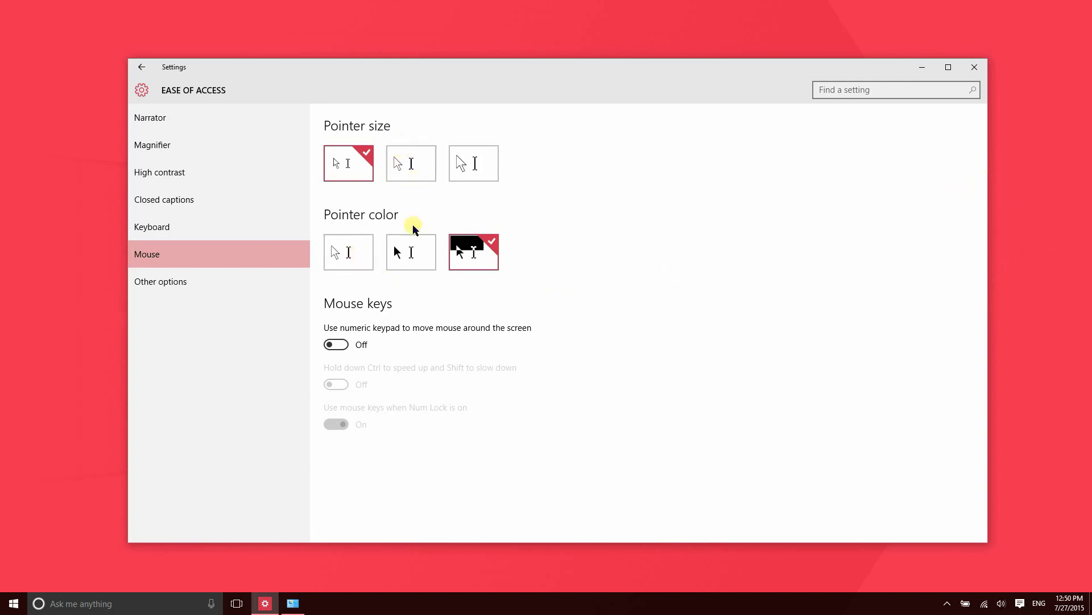
left_click(473, 164)
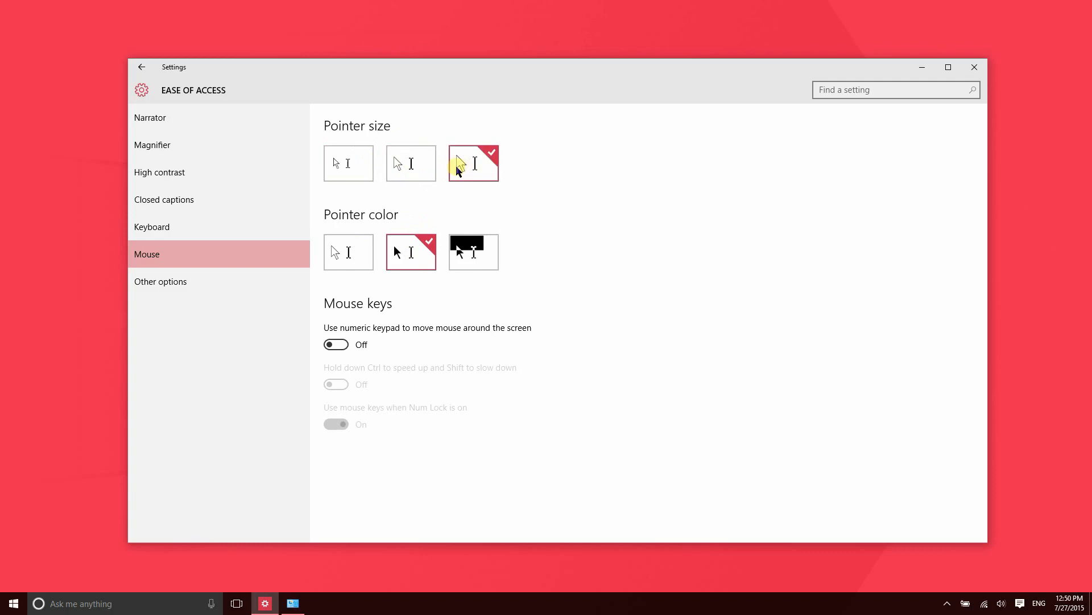
left_click(411, 163)
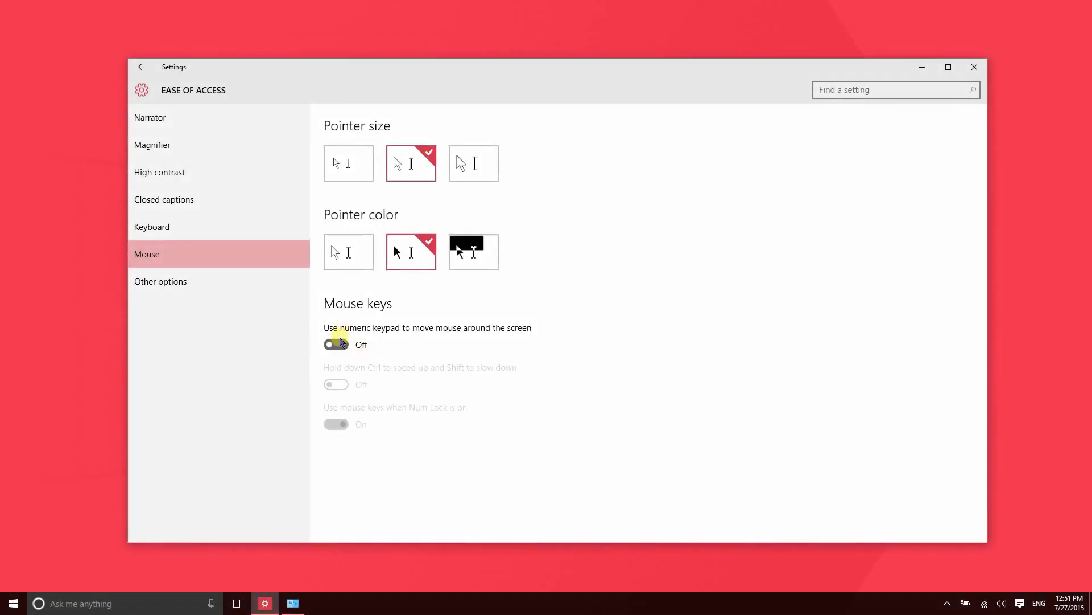
left_click(335, 344)
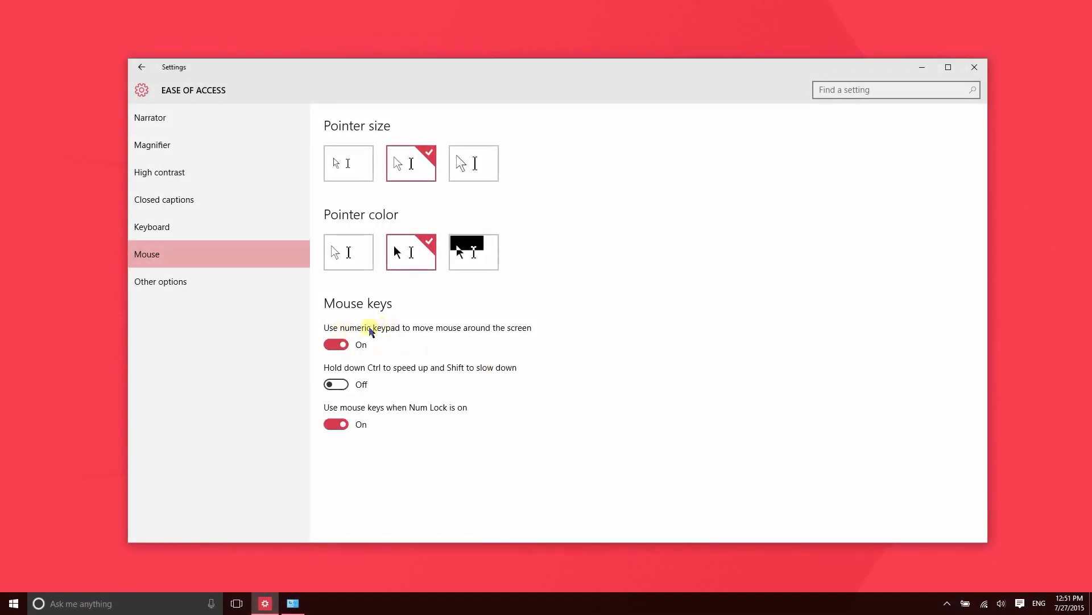
mouse_move(554, 364)
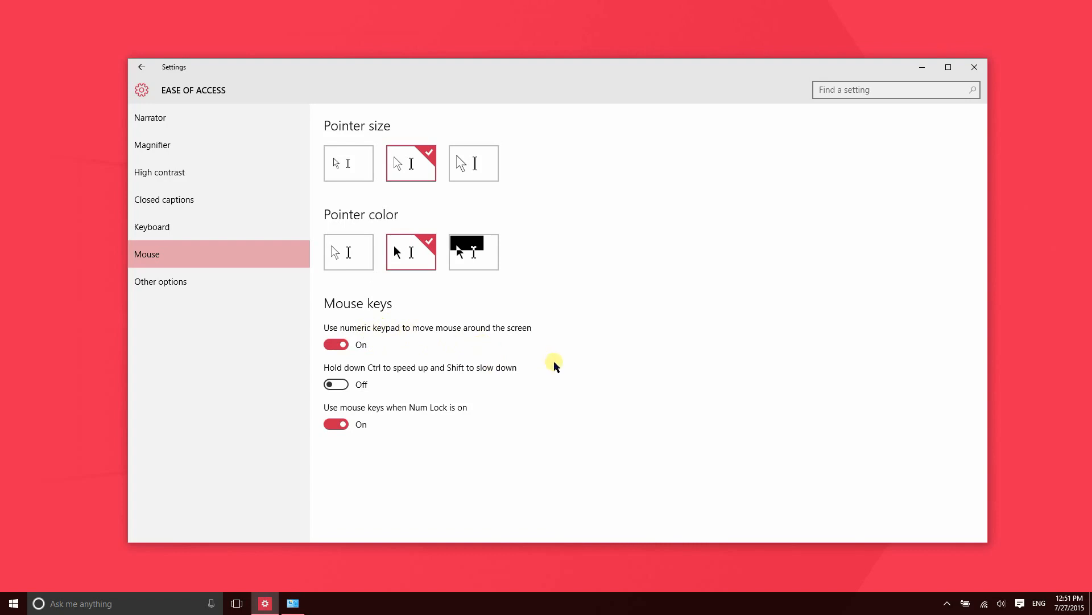
mouse_move(641, 211)
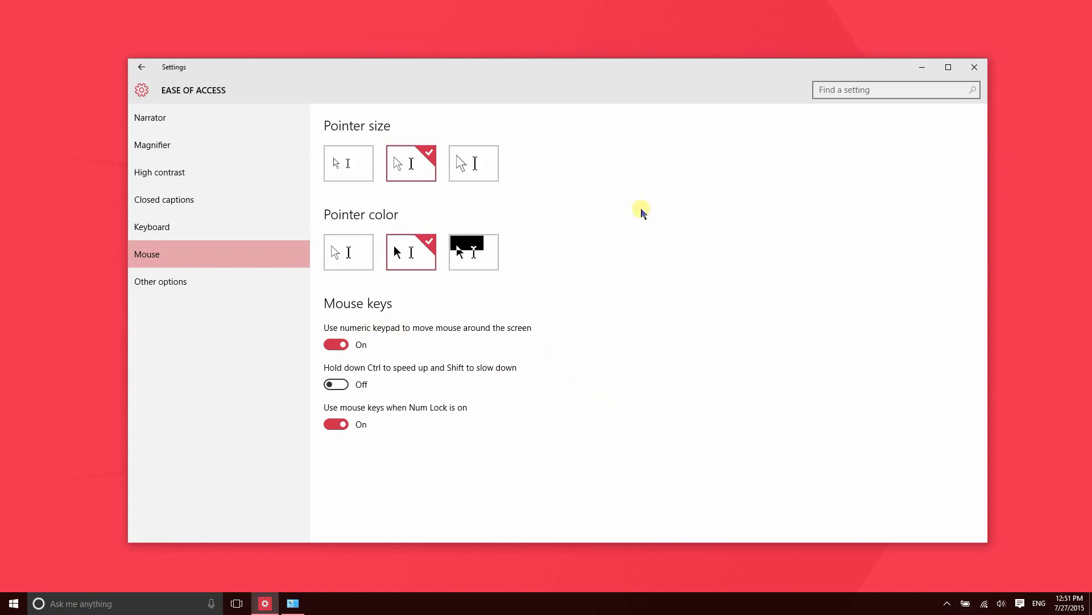
mouse_move(641, 290)
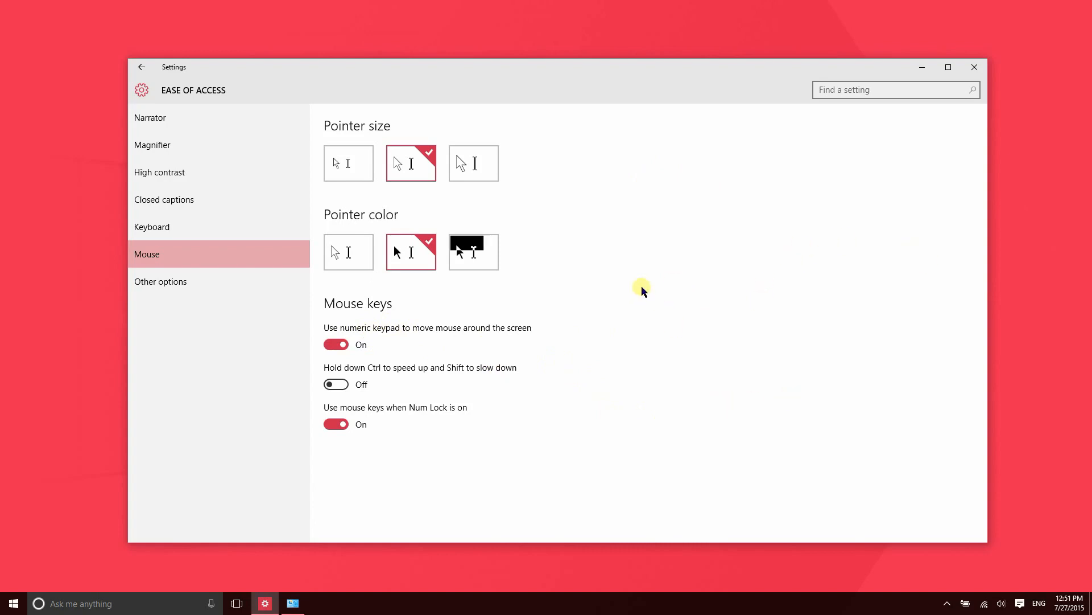
mouse_move(631, 313)
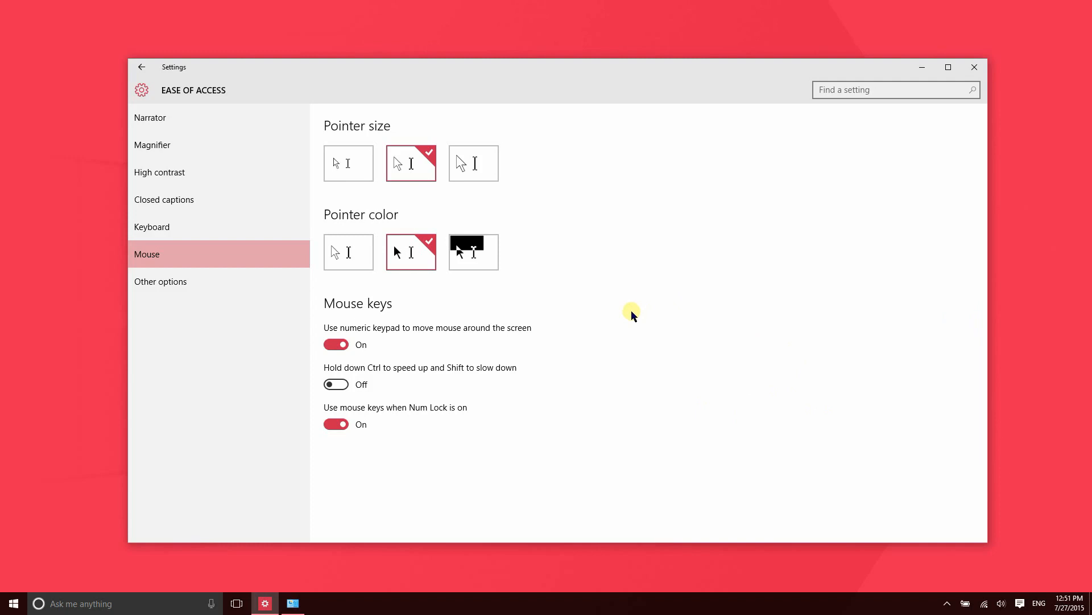
mouse_move(600, 320)
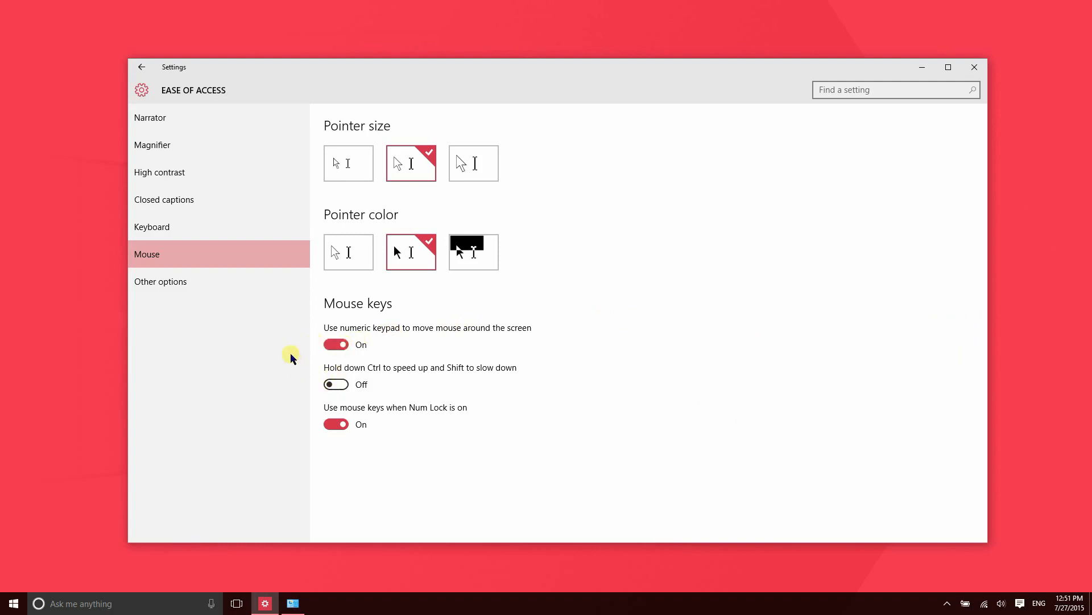
Step: Reach Other options again after a detour through Settings home and Ease of Access
left_click(161, 280)
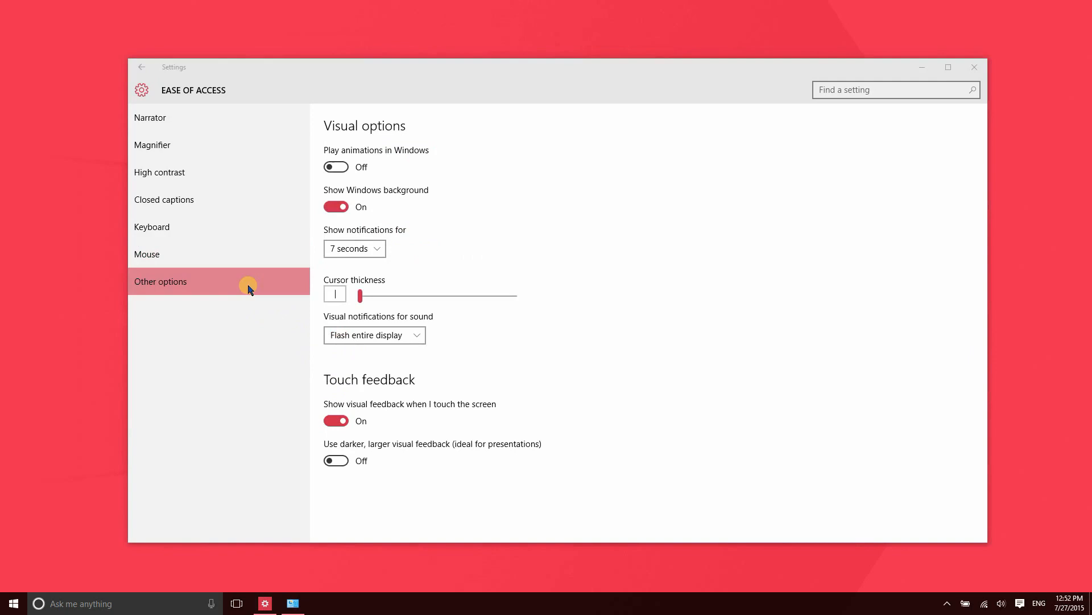
mouse_move(537, 173)
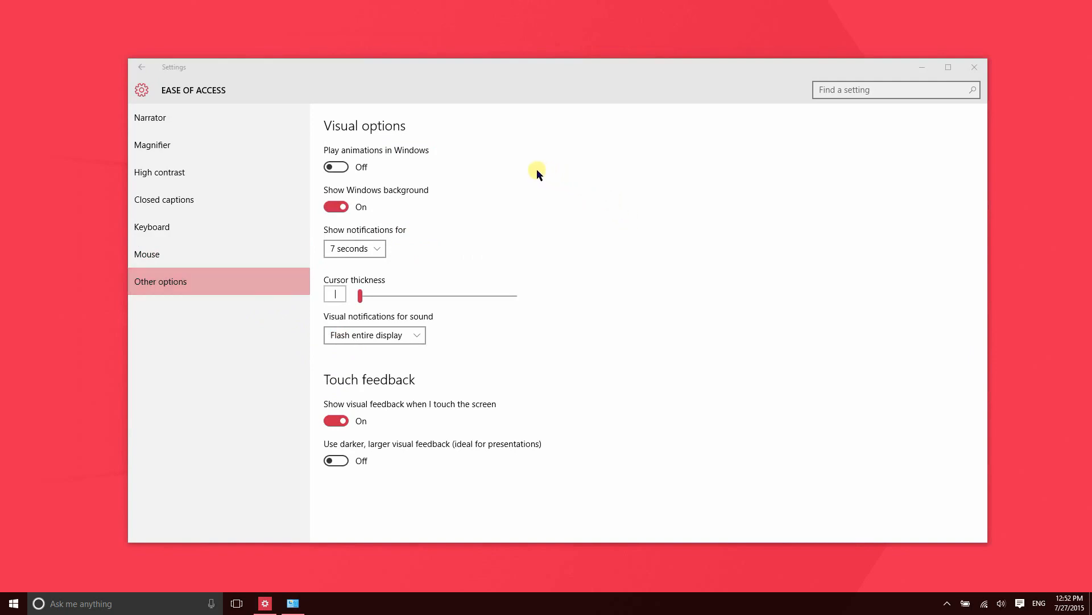
mouse_move(336, 165)
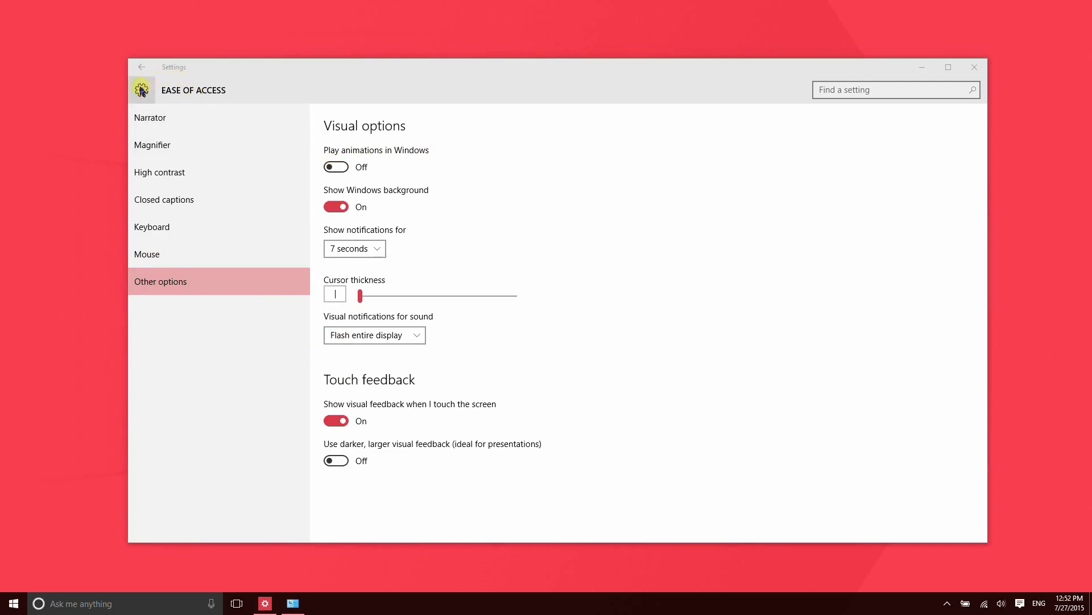
left_click(142, 68)
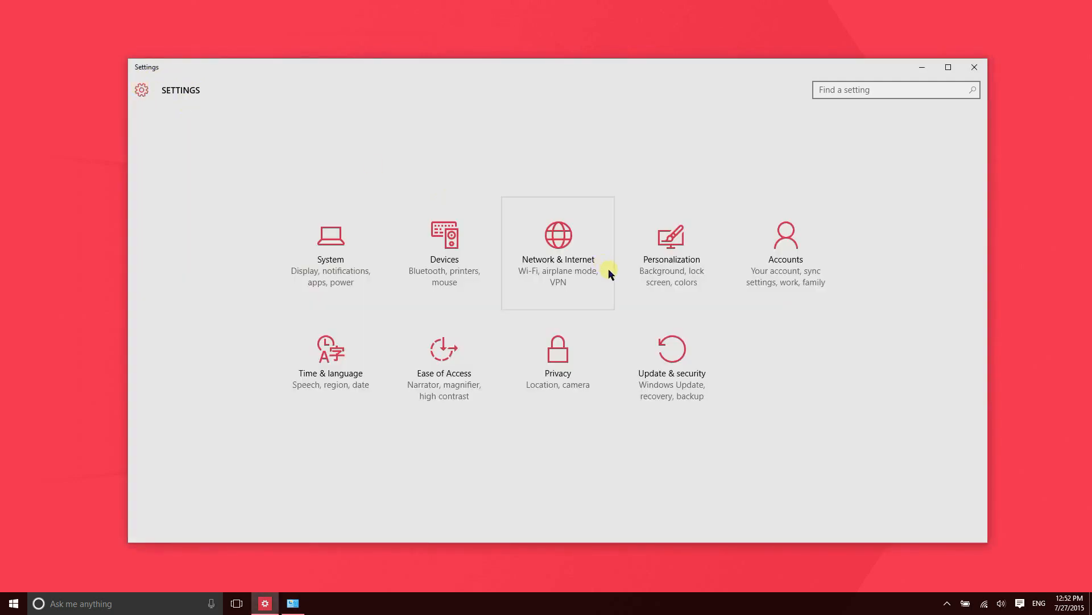
mouse_move(444, 365)
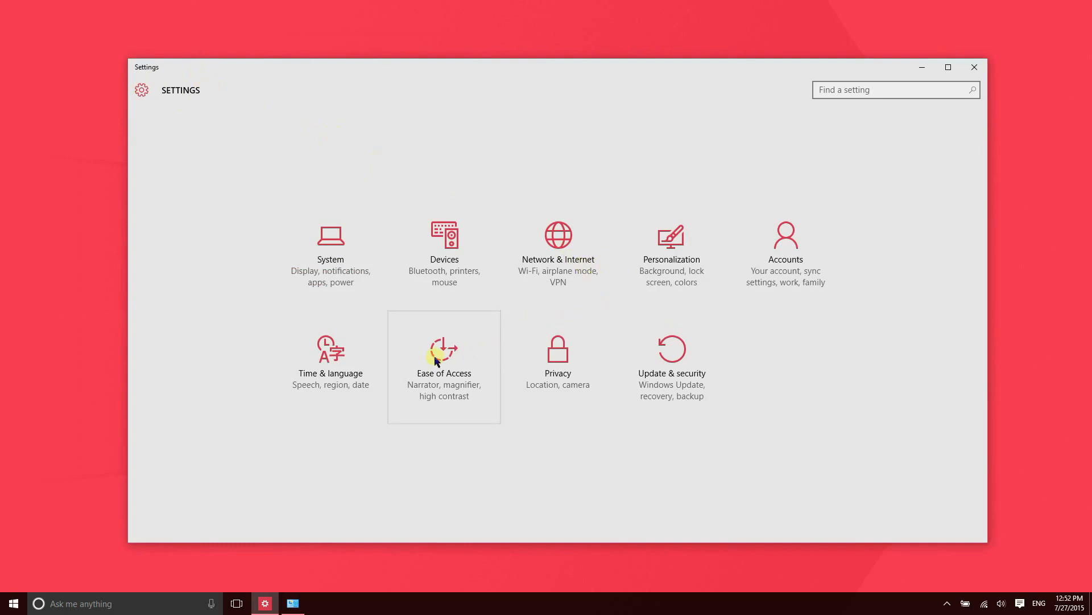
left_click(443, 352)
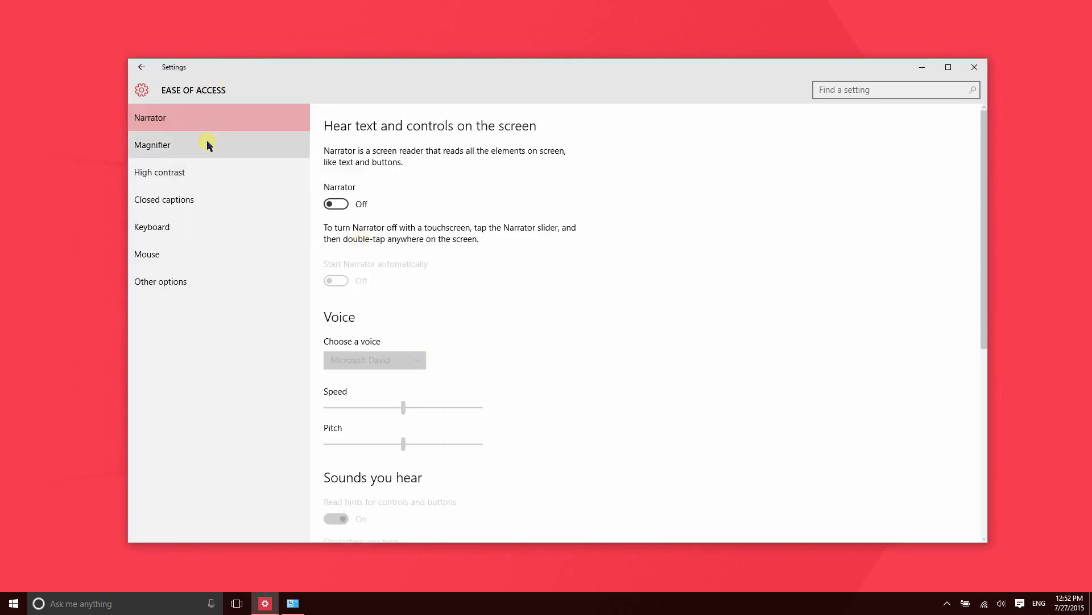
left_click(160, 281)
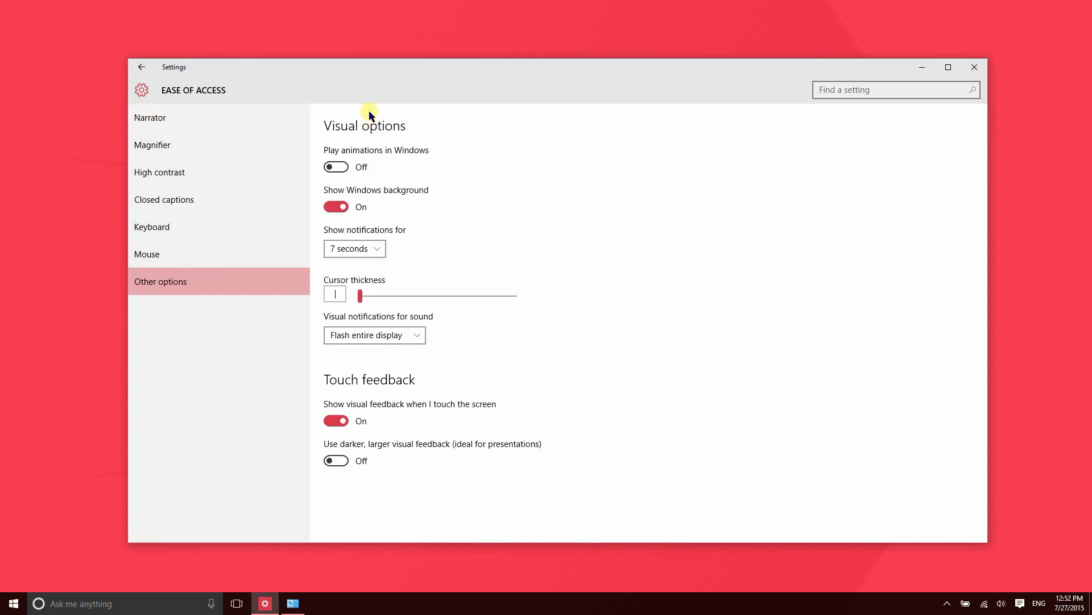
Step: Turn on Play animations in Windows, and switch Show Windows background off and back on
left_click(13, 603)
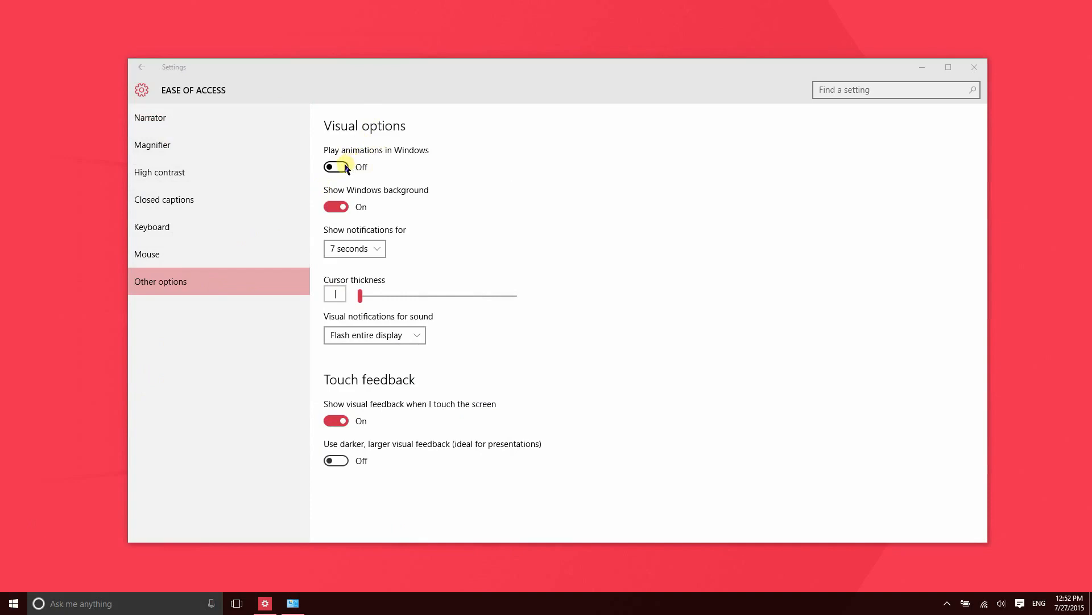
left_click(12, 603)
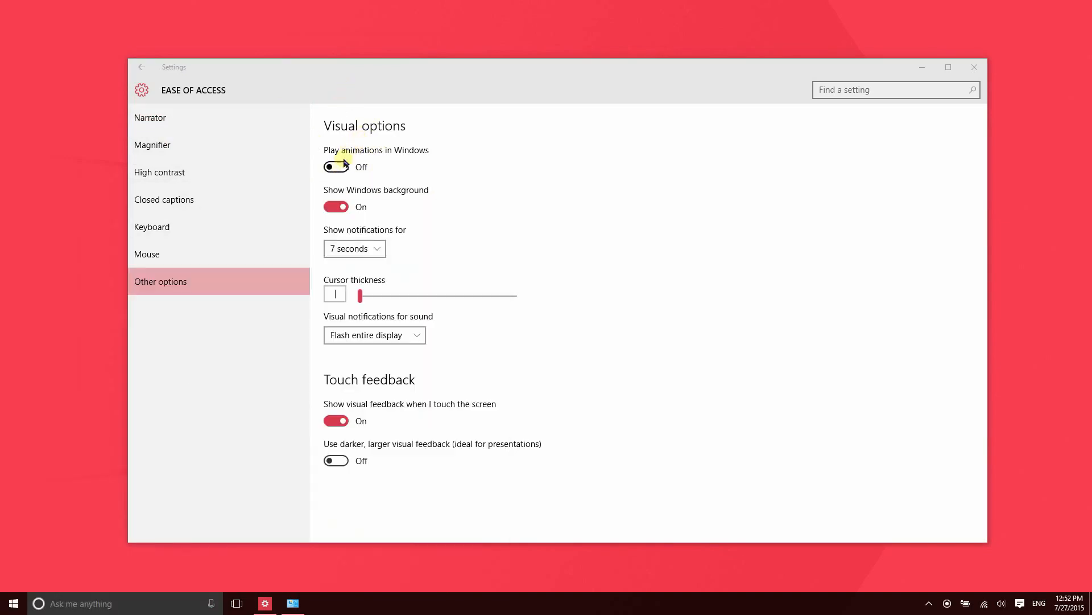
left_click(336, 166)
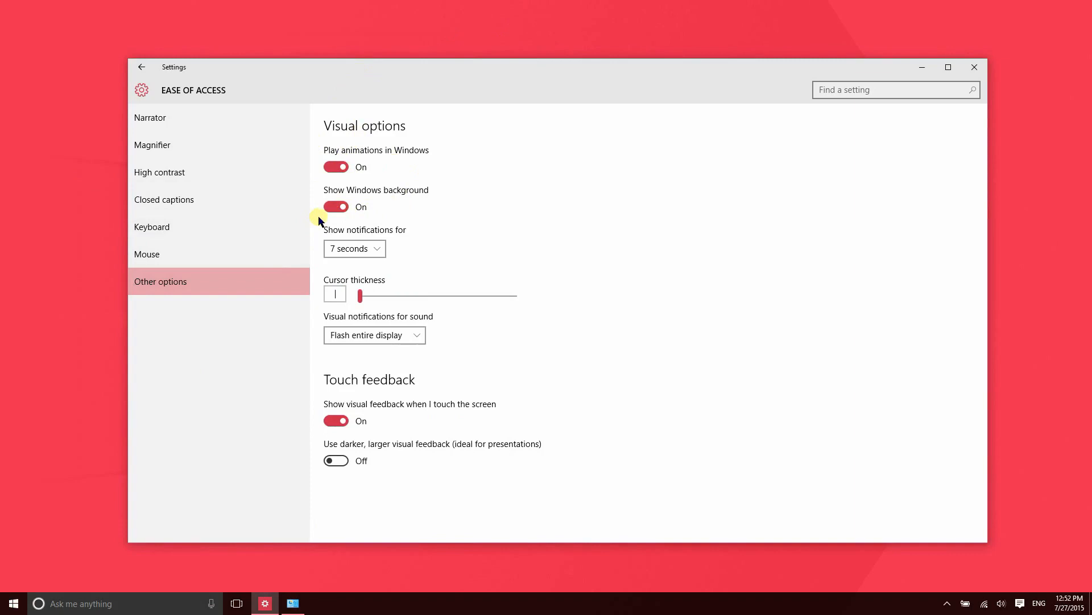
left_click(336, 206)
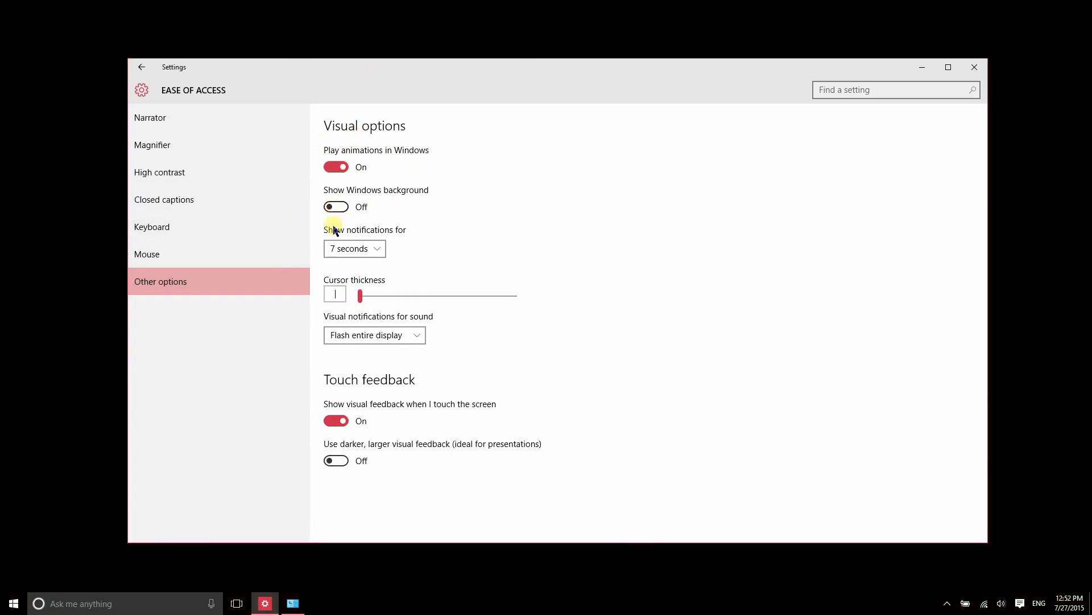
left_click(336, 206)
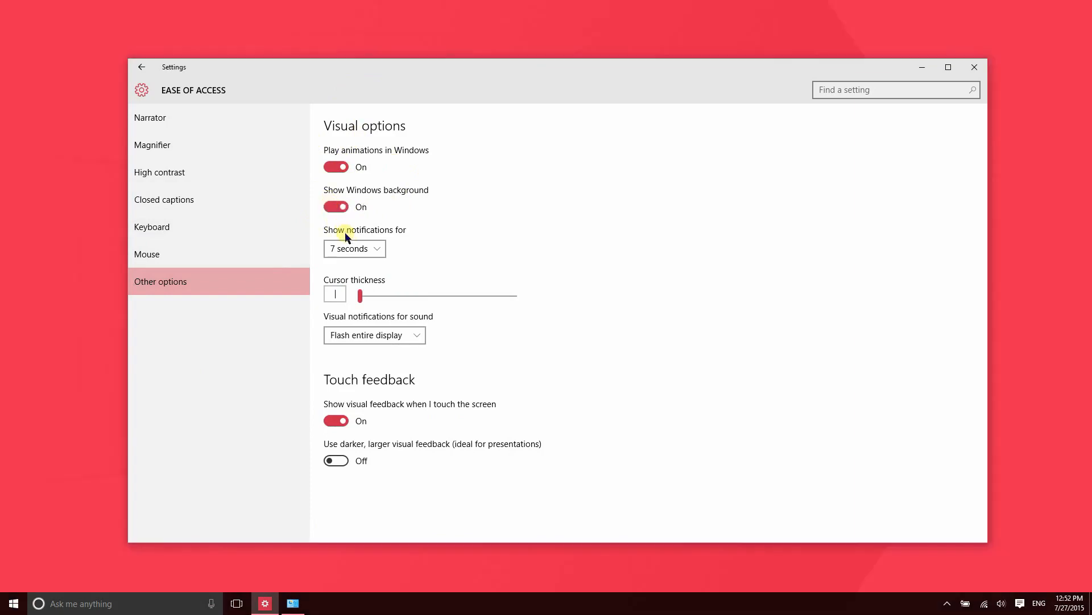
left_click(354, 248)
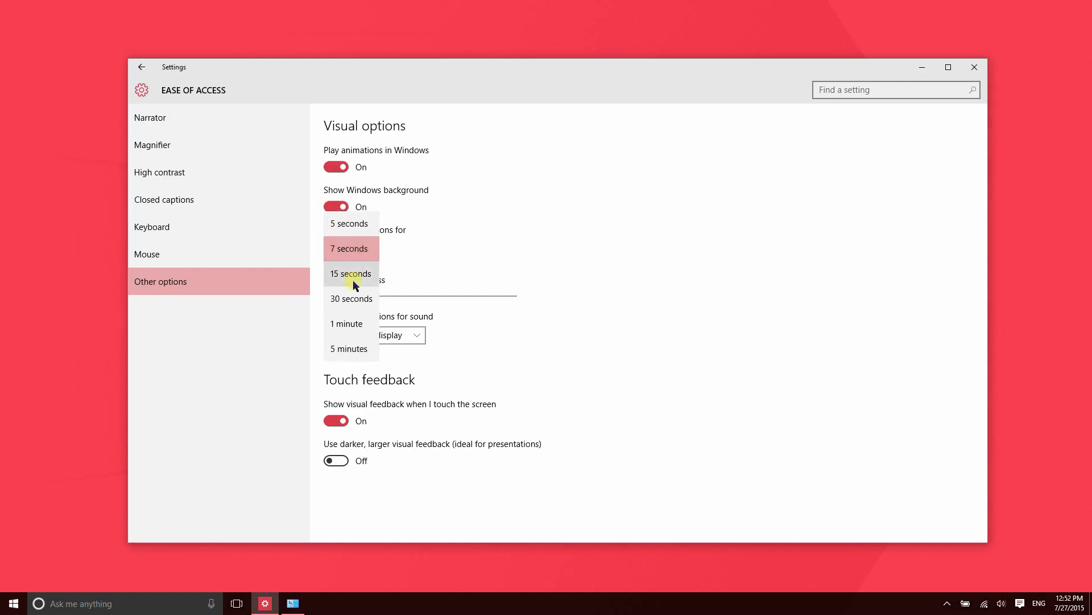
mouse_move(897, 470)
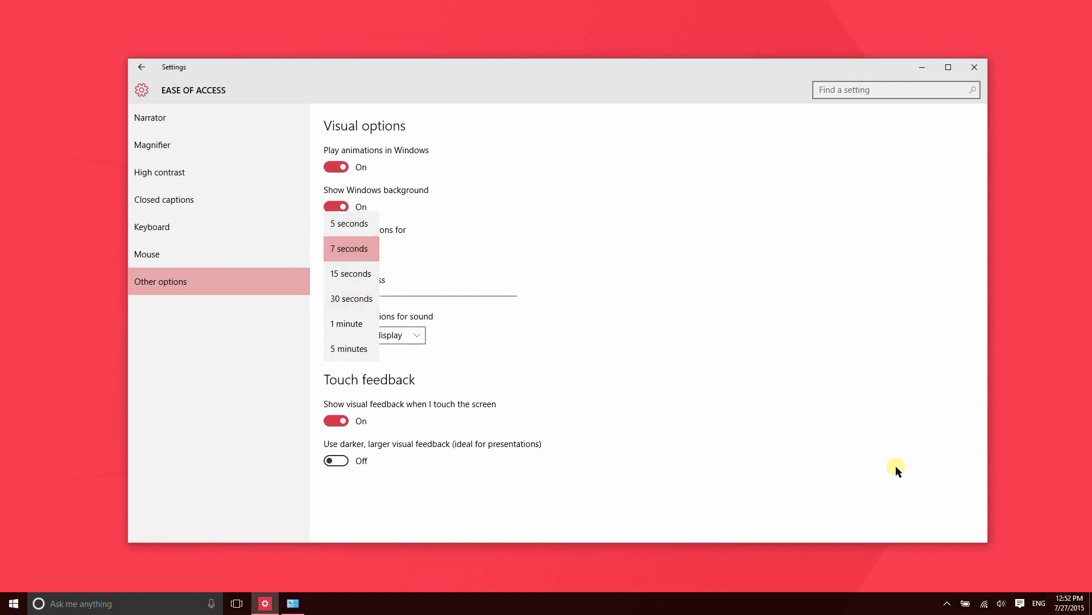
mouse_move(1050, 546)
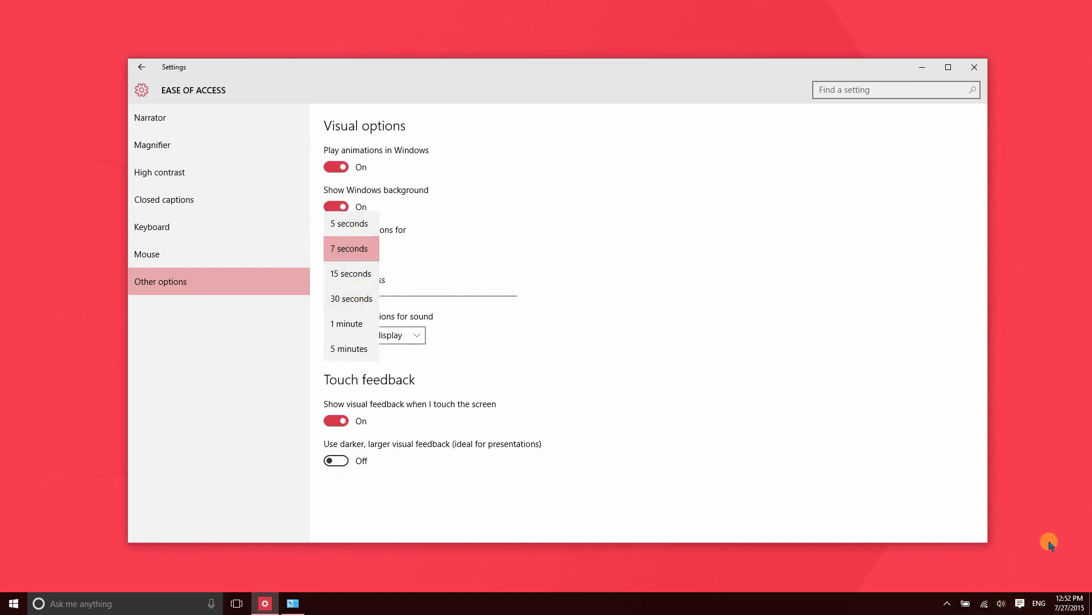
mouse_move(349, 223)
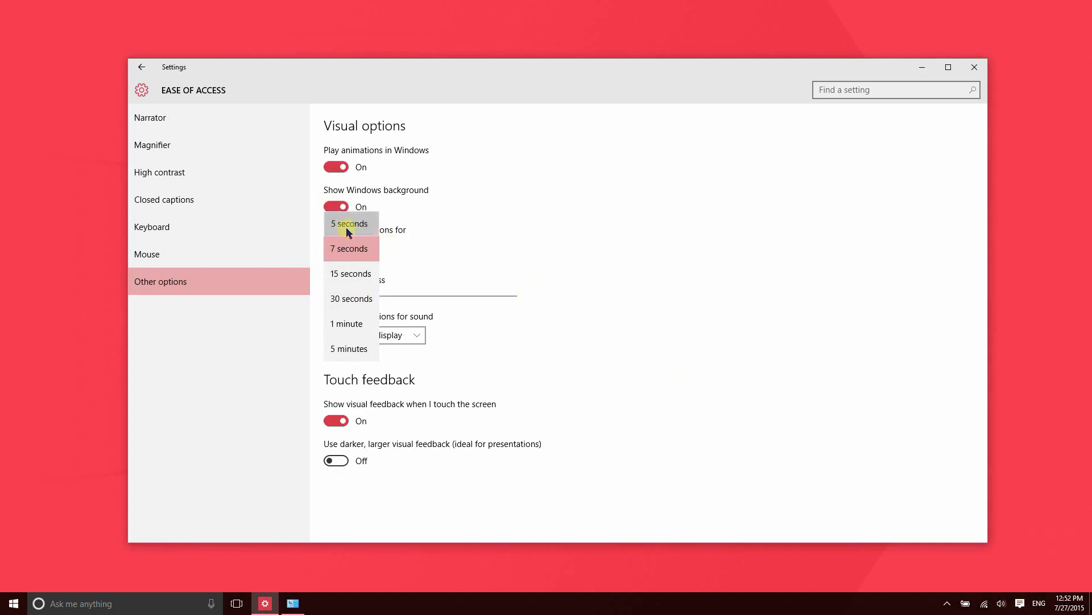
left_click(349, 224)
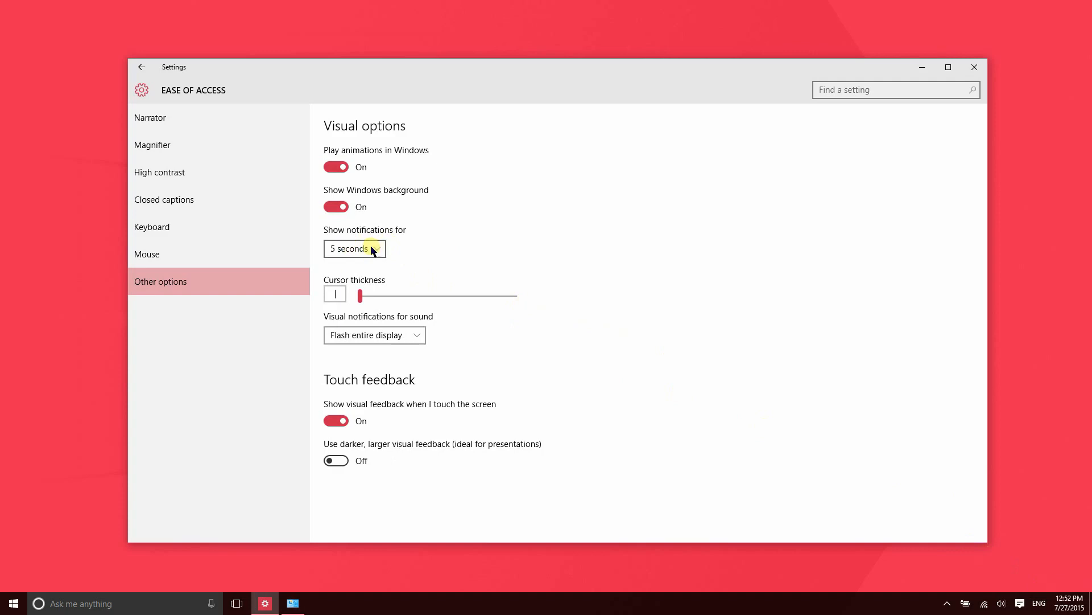
left_click(354, 248)
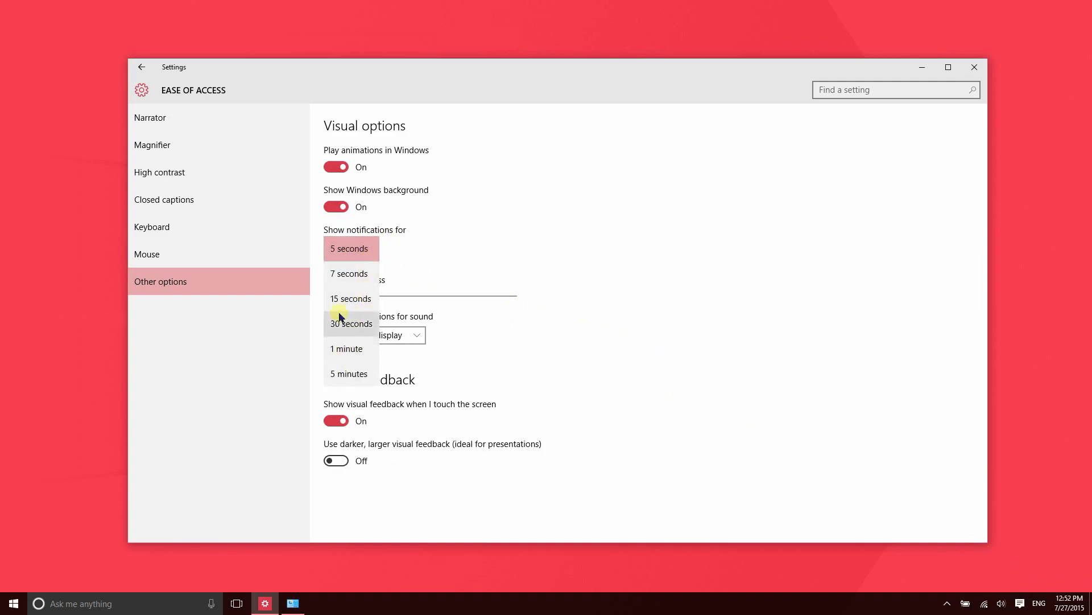
mouse_move(350, 273)
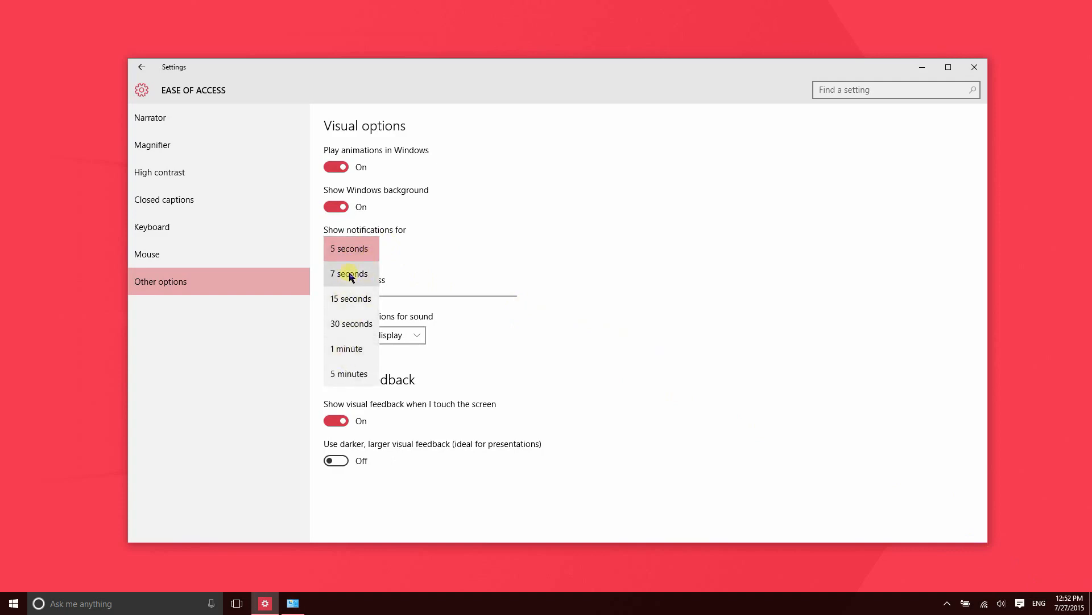
left_click(351, 248)
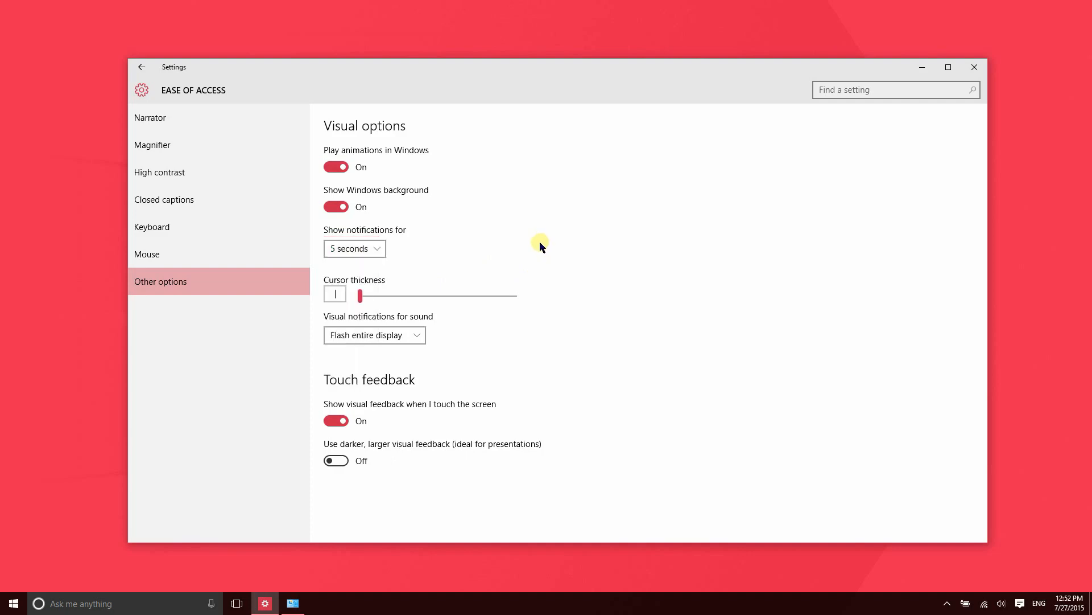
mouse_move(360, 295)
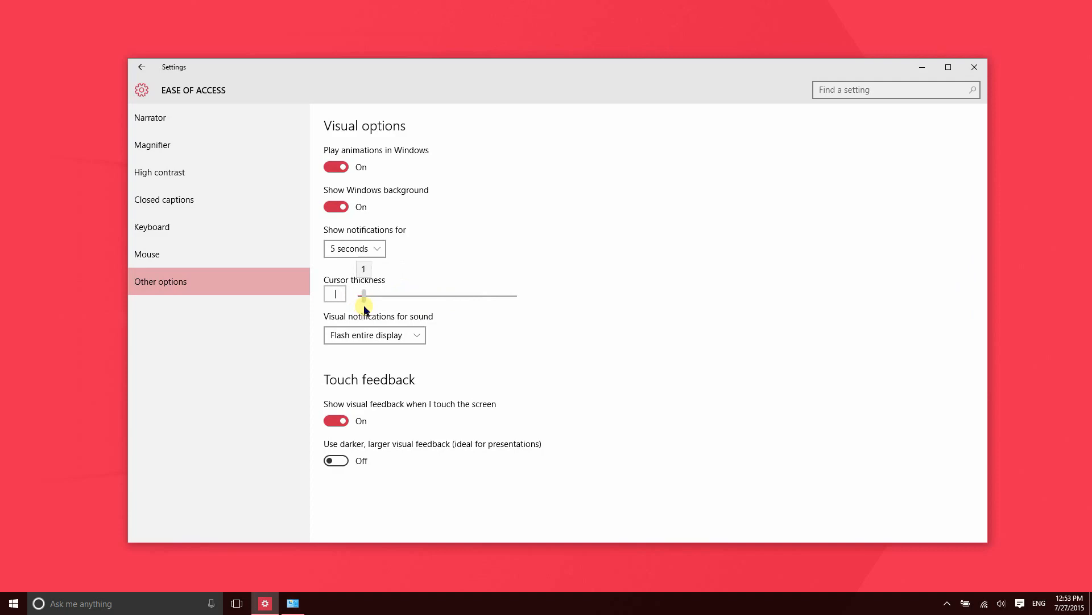
mouse_move(368, 295)
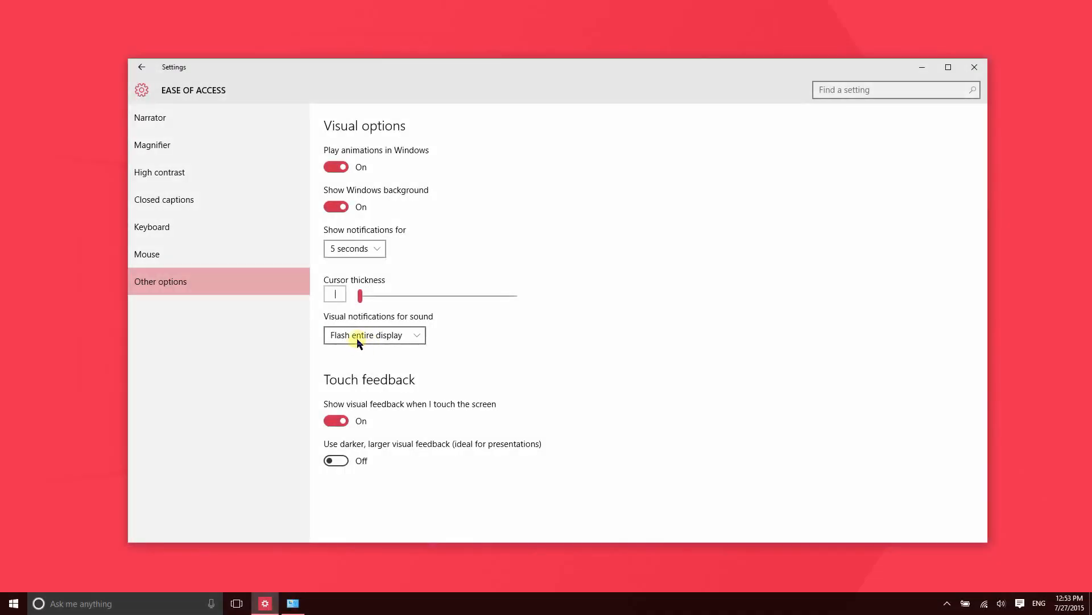
mouse_move(298, 332)
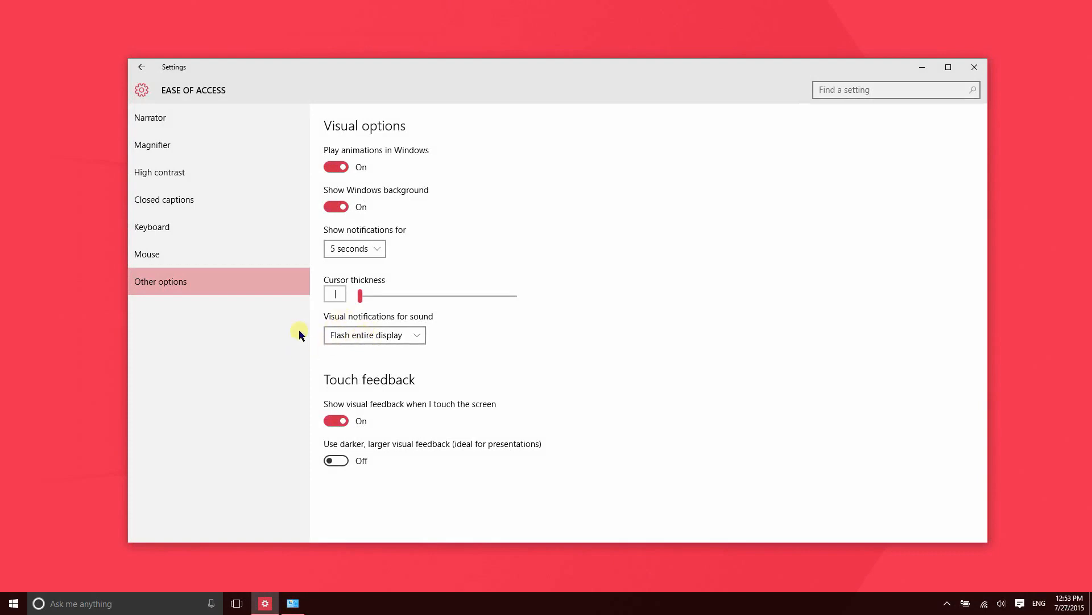
mouse_move(347, 340)
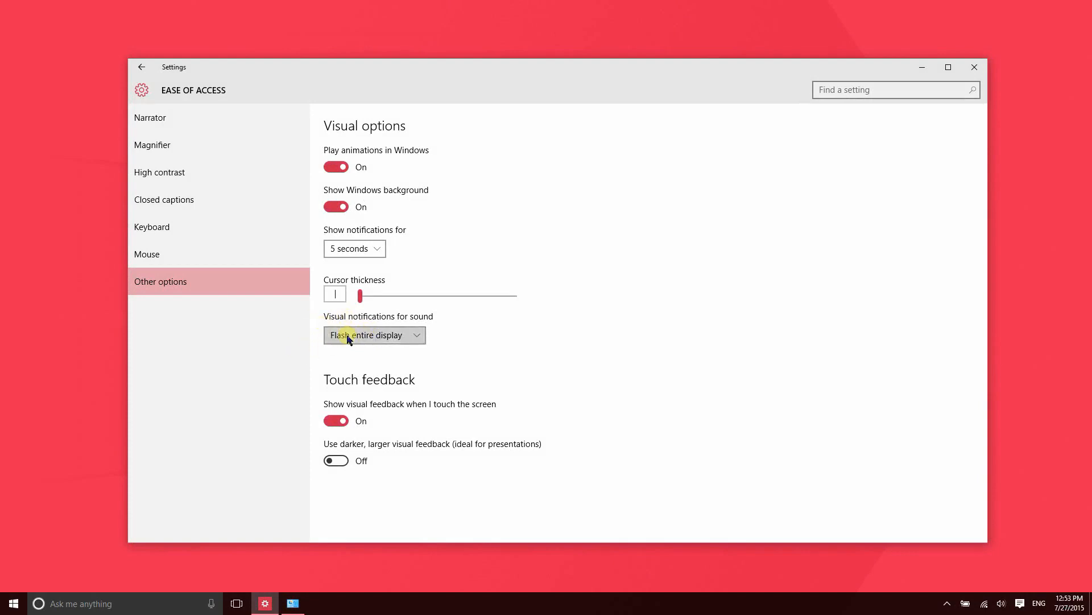
Step: Cycle Visual notifications for sound through None, Flash active window and Flash entire display
left_click(373, 335)
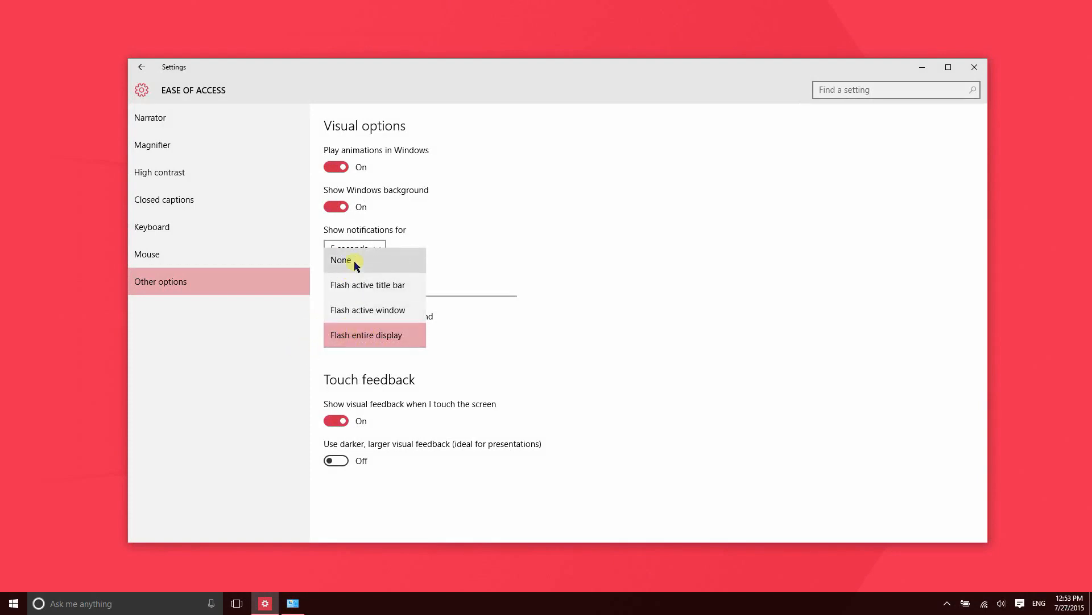
mouse_move(361, 270)
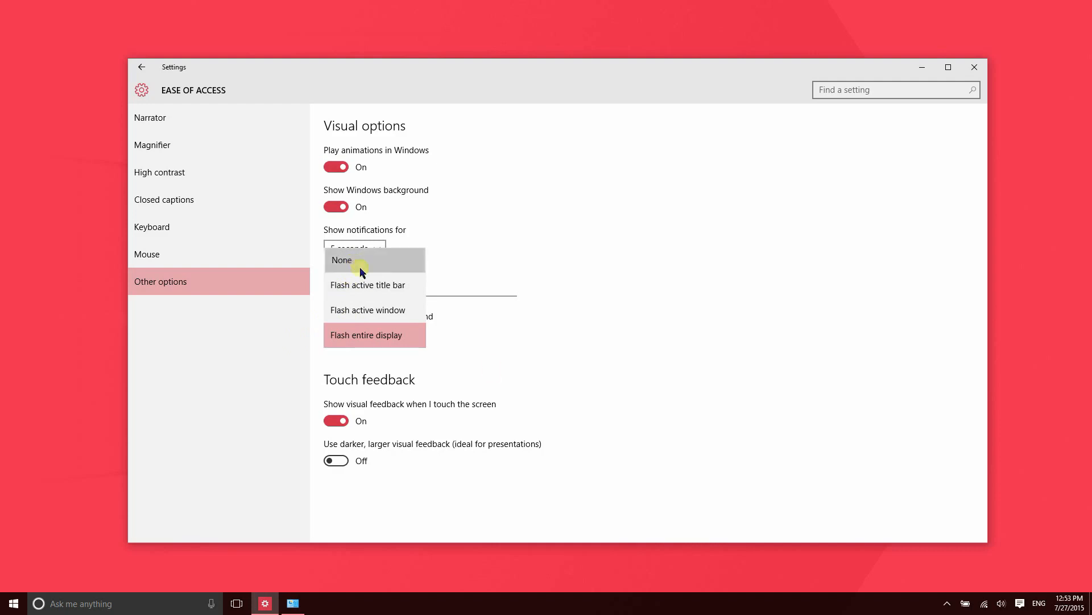
left_click(342, 260)
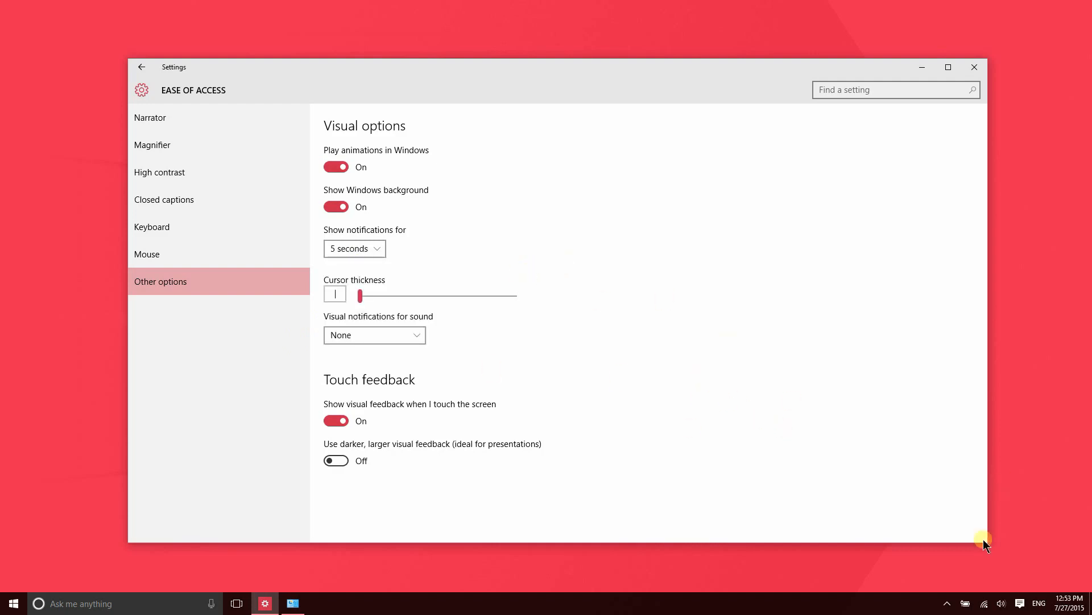
mouse_move(533, 367)
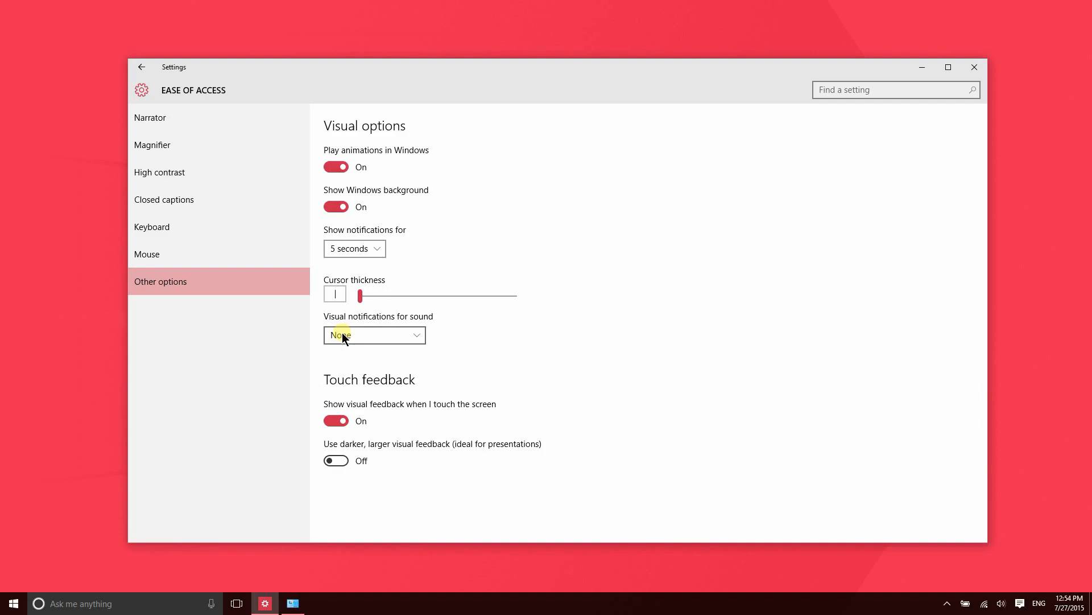
left_click(375, 335)
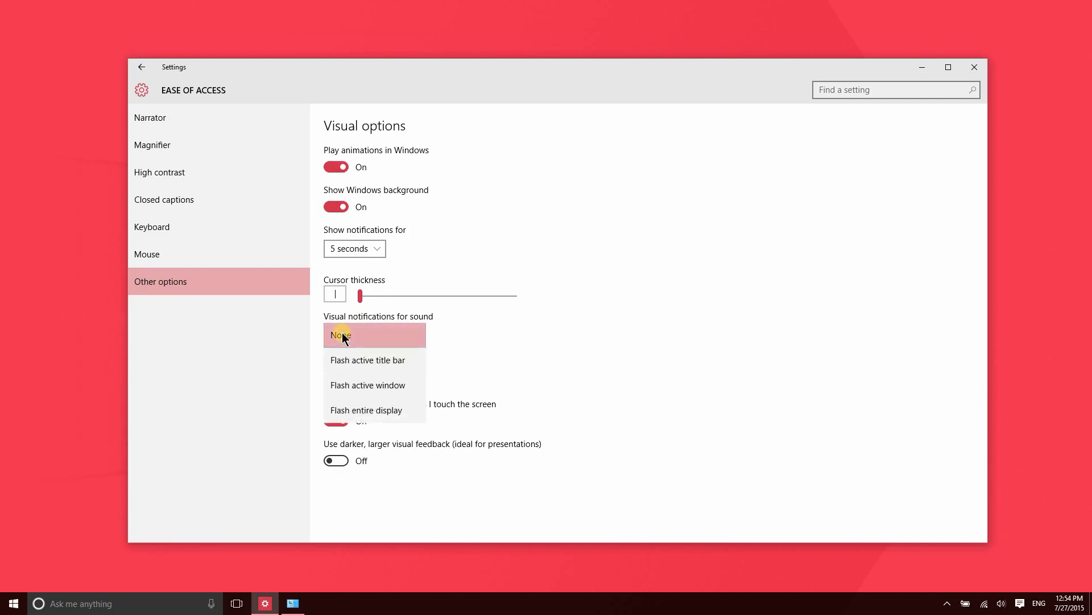
mouse_move(353, 362)
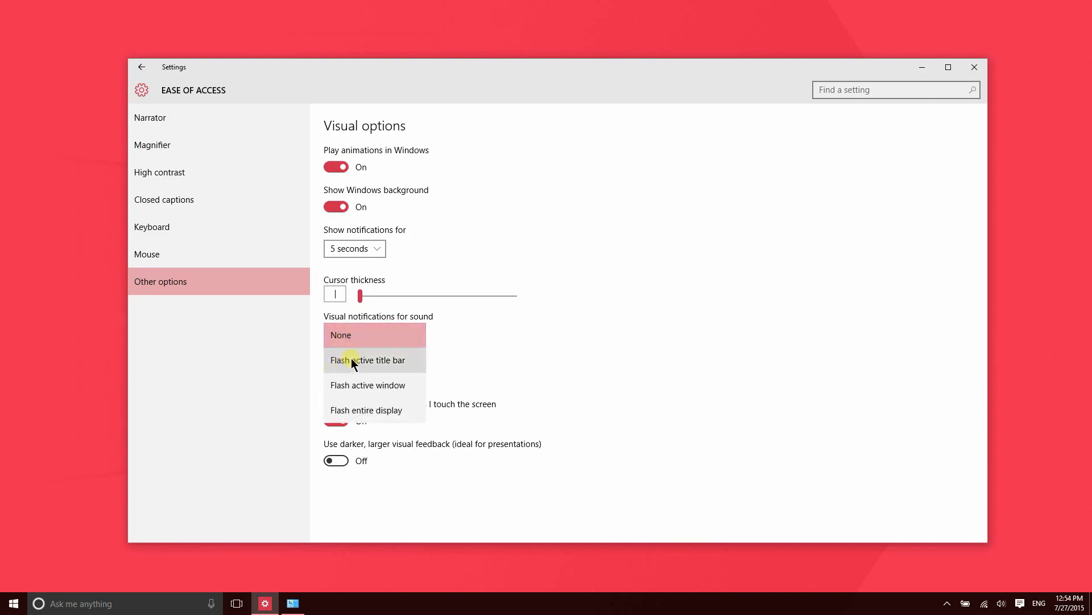
mouse_move(543, 91)
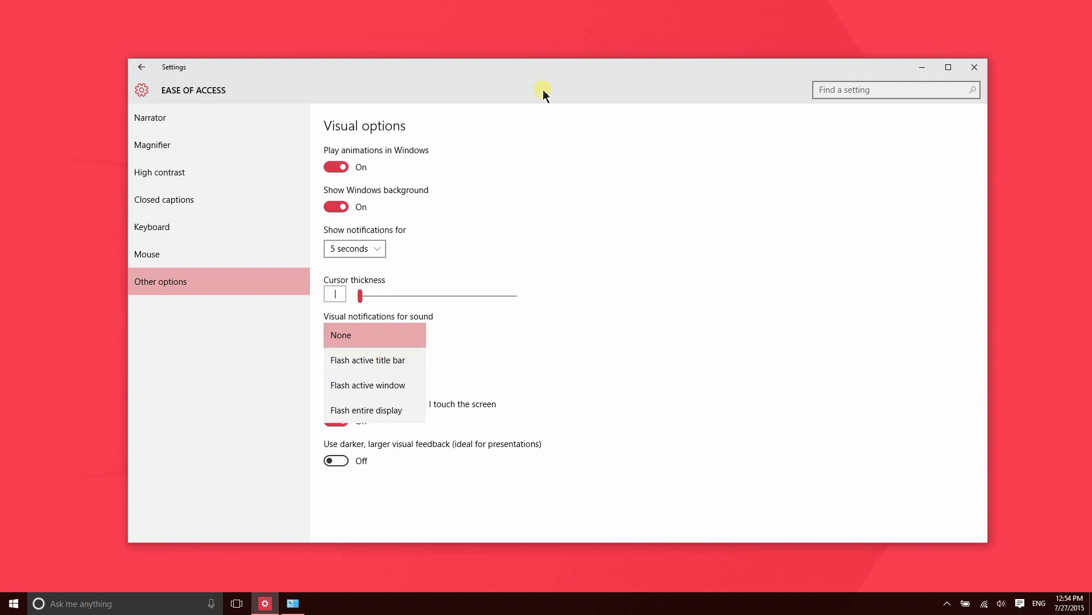
mouse_move(393, 385)
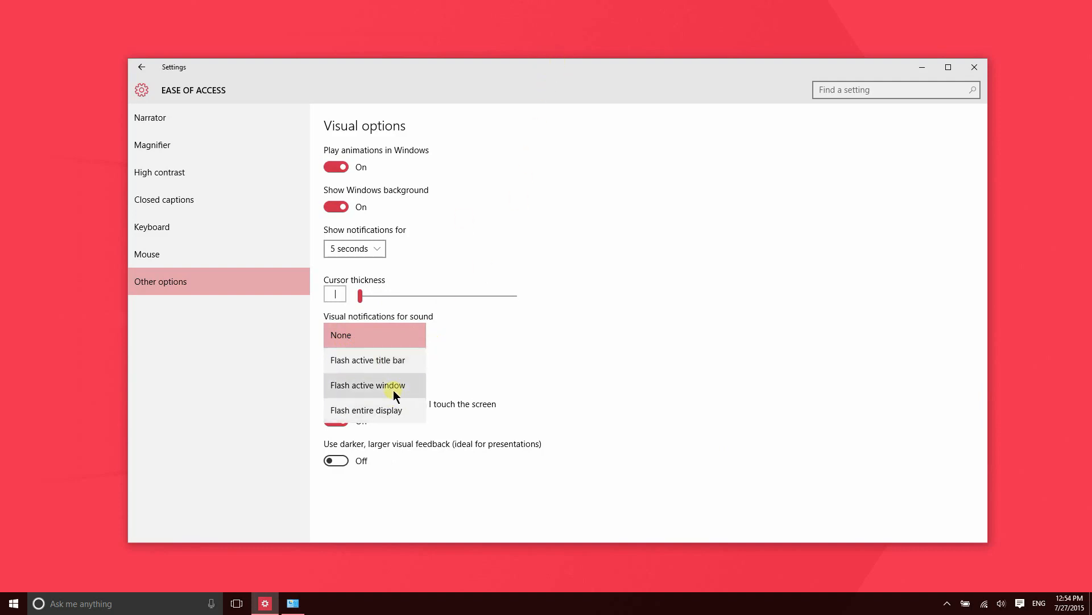
left_click(368, 385)
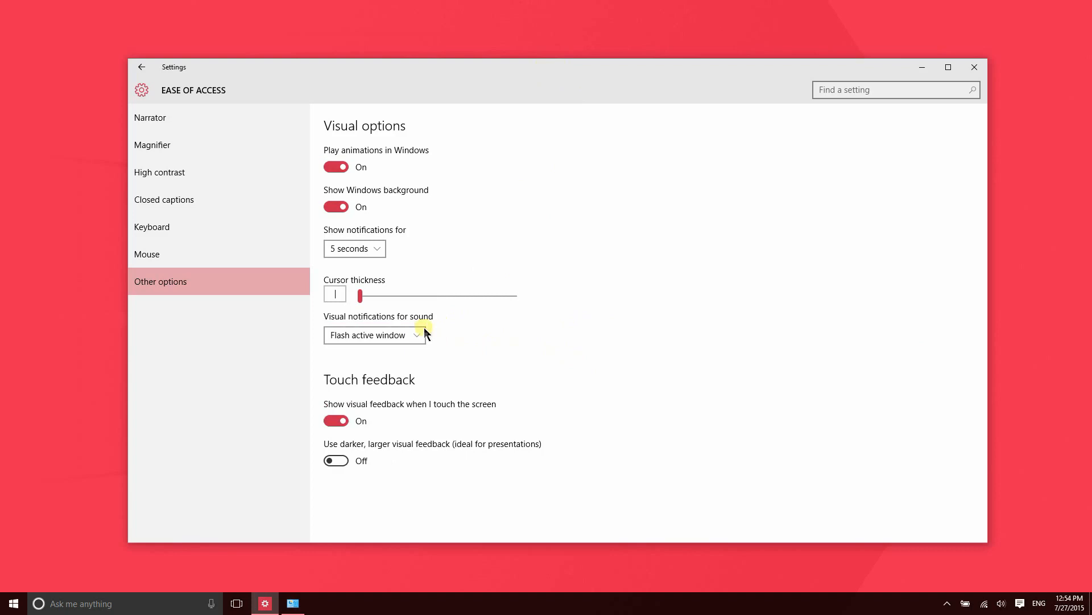
left_click(374, 334)
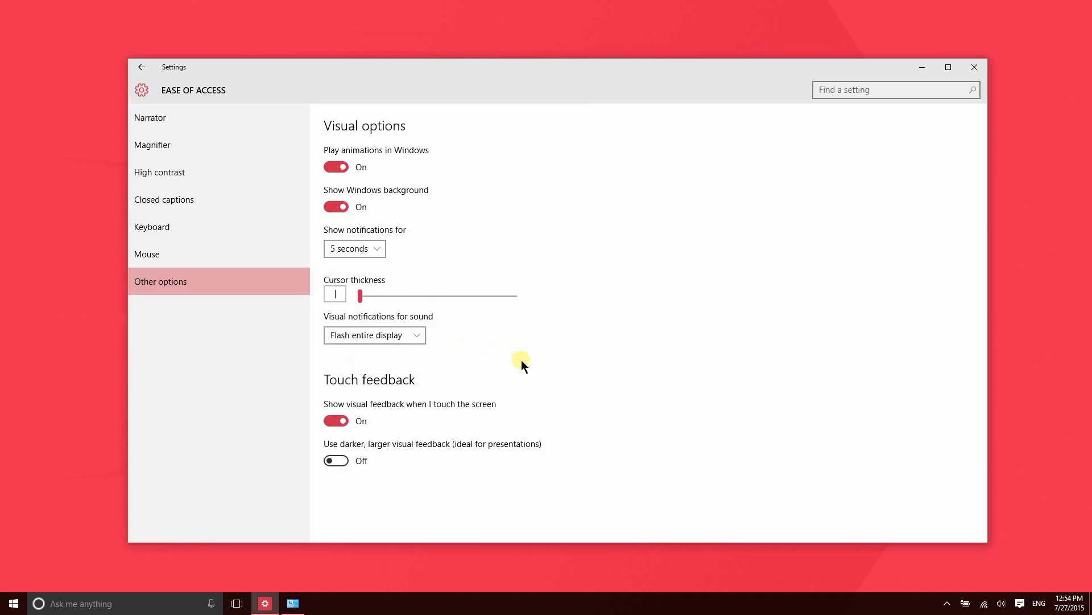
mouse_move(467, 357)
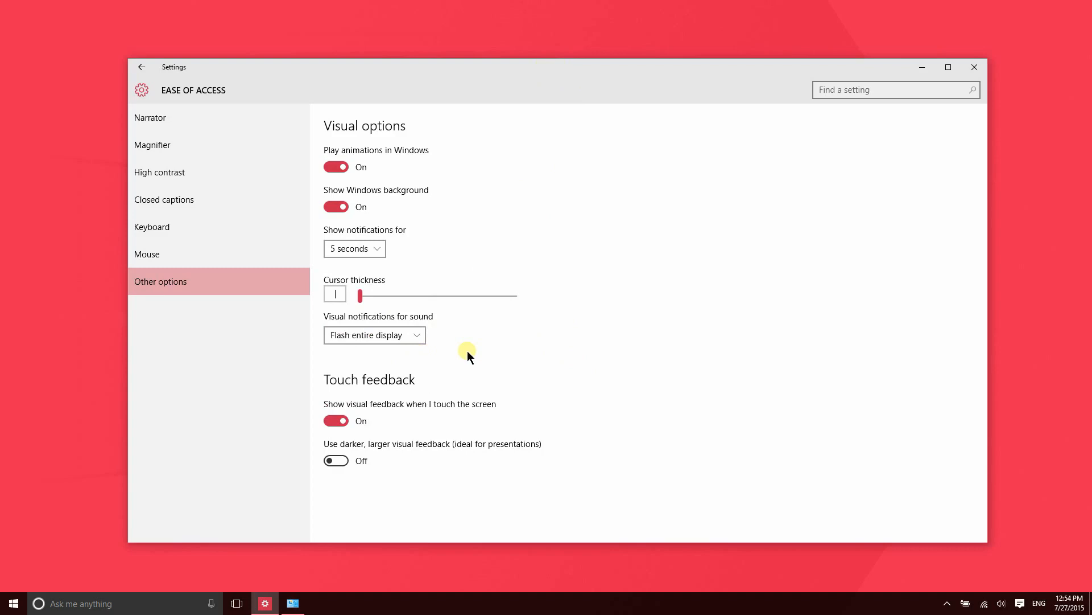
mouse_move(462, 364)
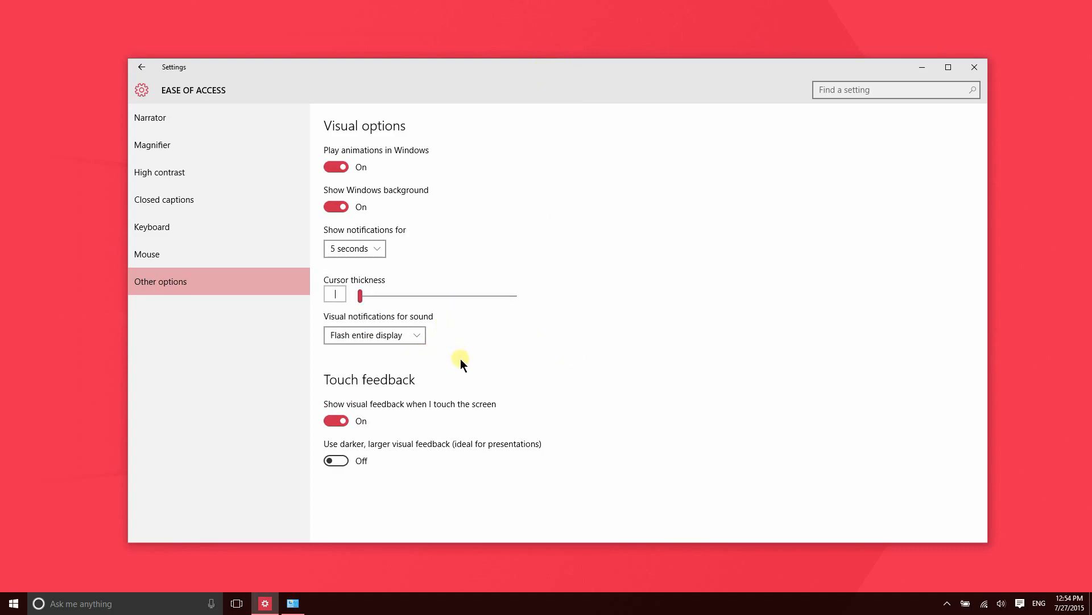
left_click(375, 335)
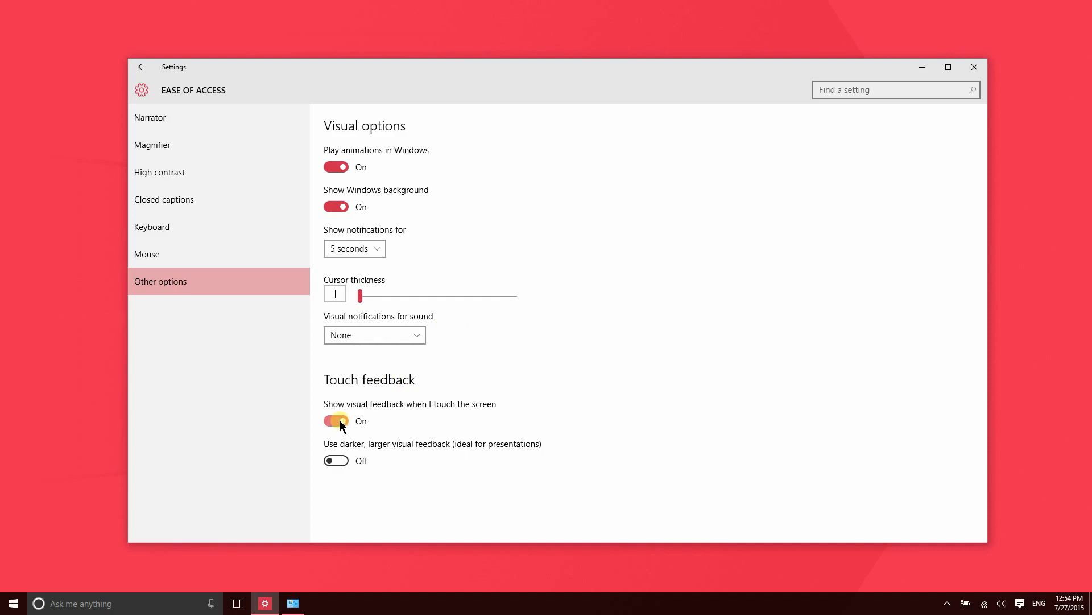
Step: Toggle 'Show visual feedback when I touch the screen', which stays On, with sound notifications None
left_click(335, 420)
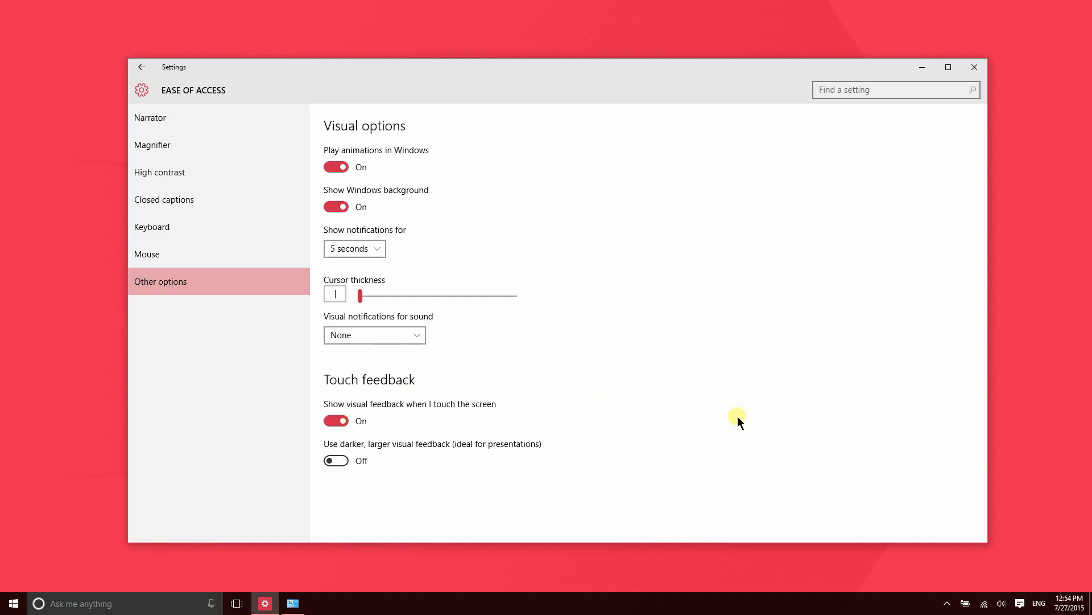
mouse_move(736, 440)
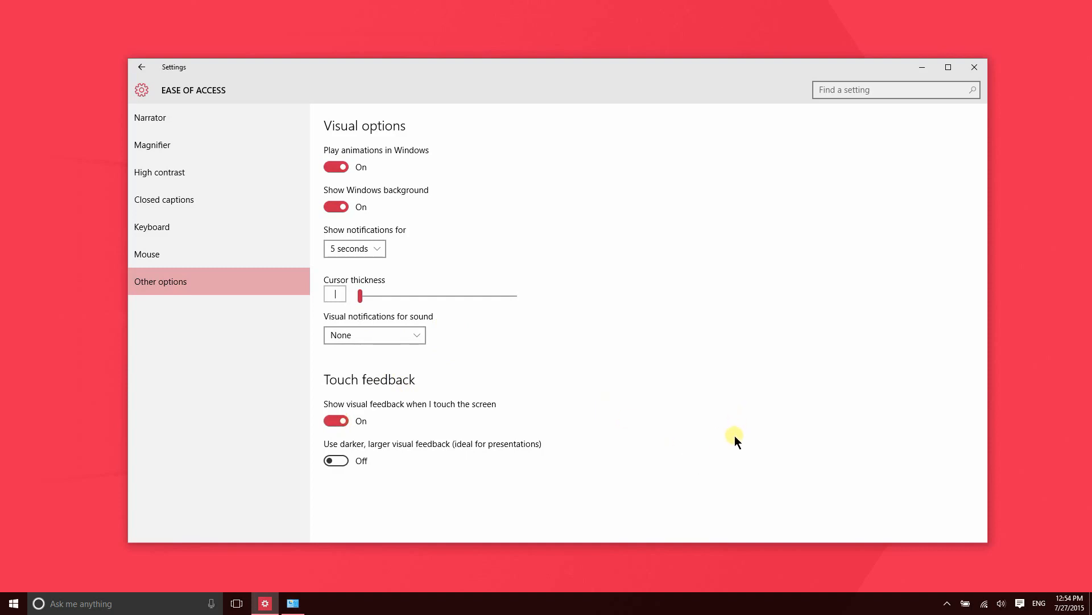
mouse_move(316, 416)
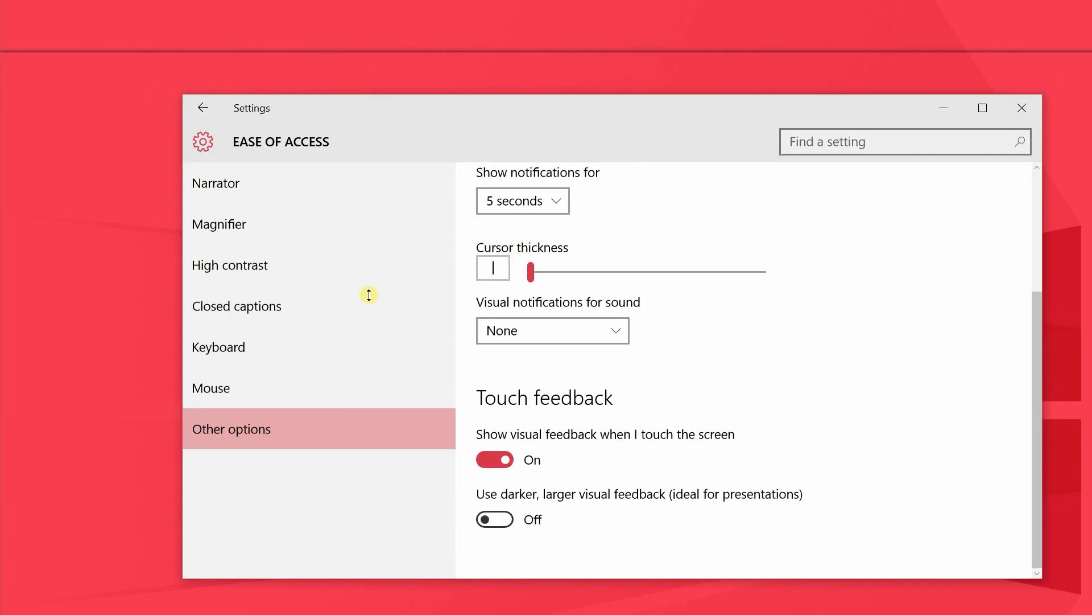
mouse_move(364, 77)
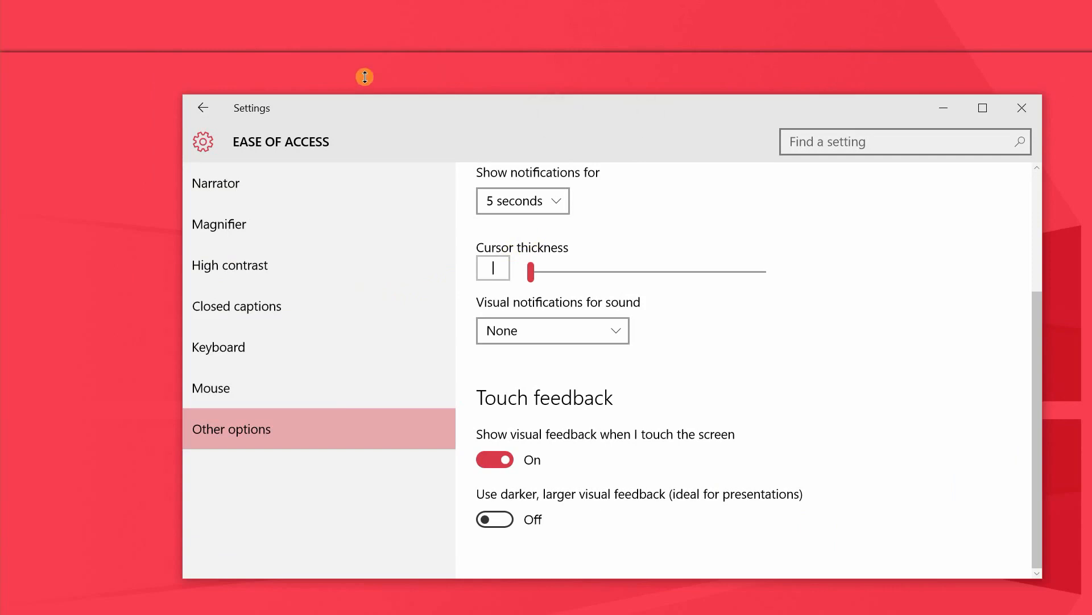
mouse_move(297, 75)
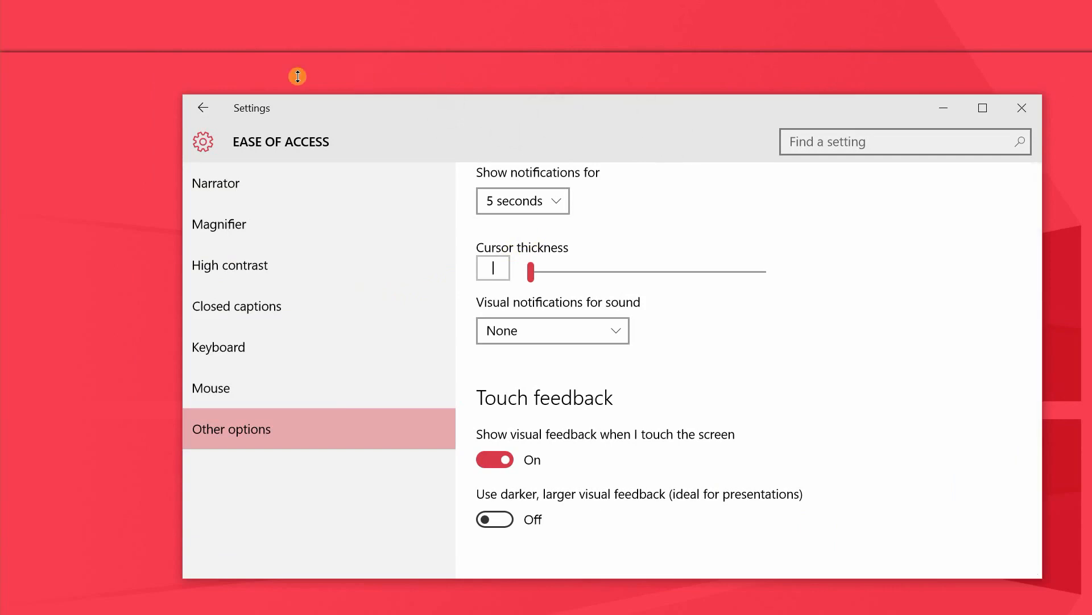
mouse_move(575, 450)
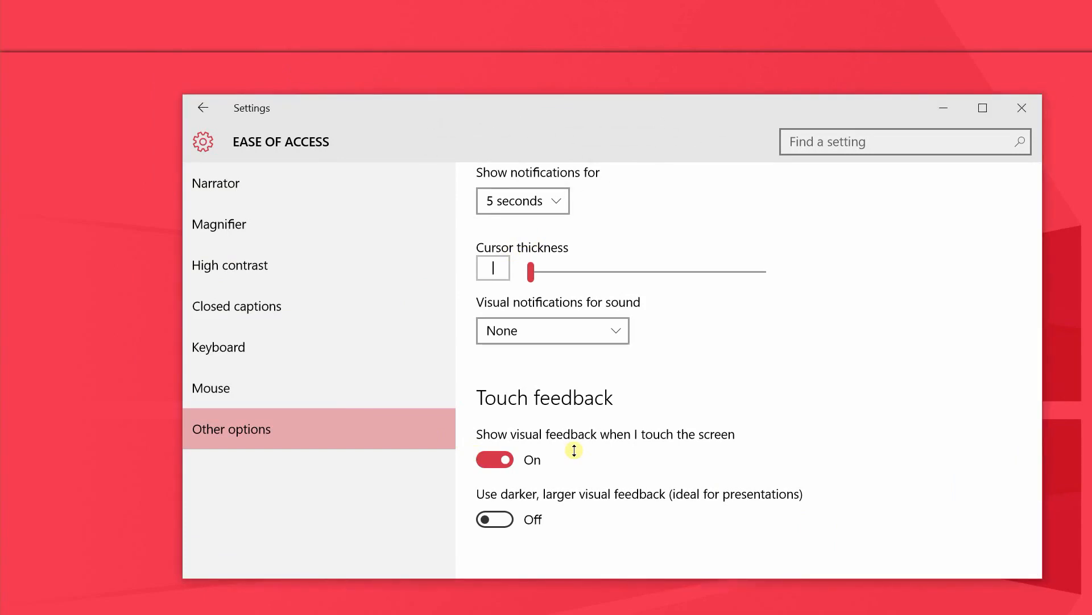
Step: Turn on 'Use darker, larger visual feedback' for presentations
left_click(494, 518)
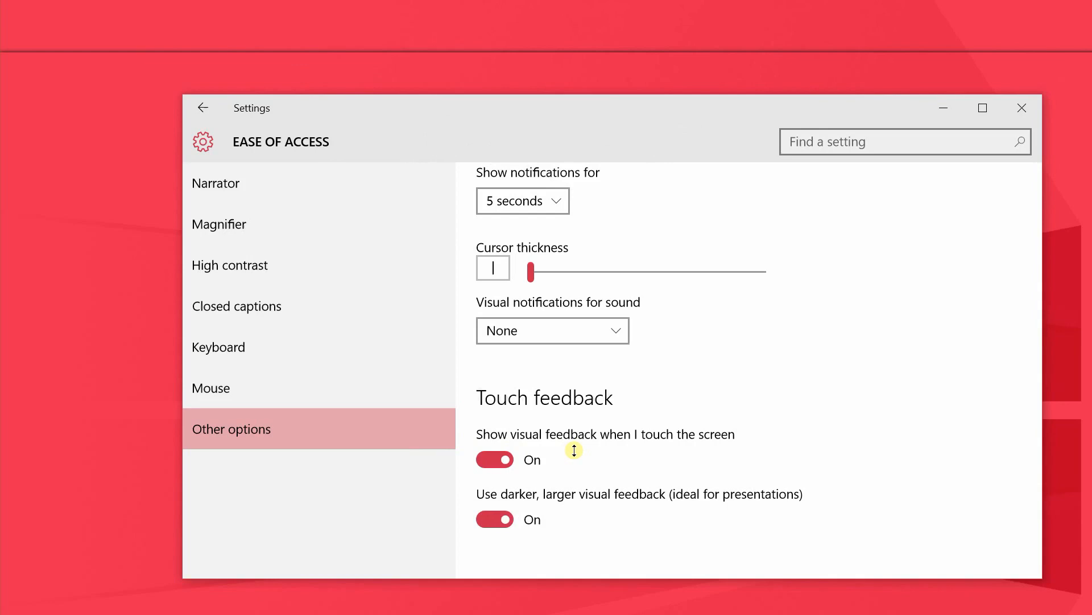
mouse_move(373, 80)
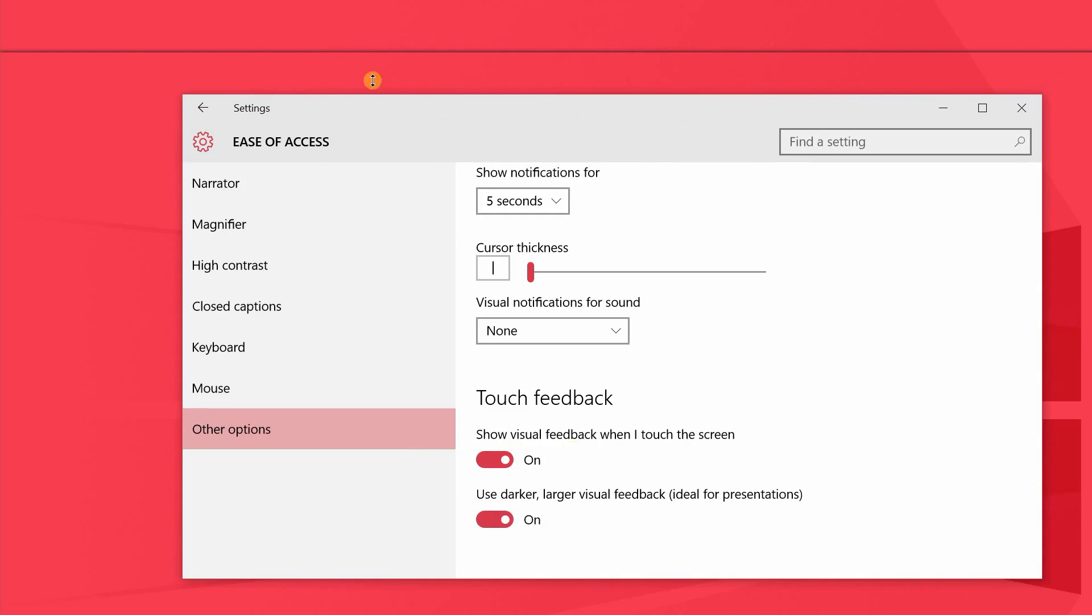